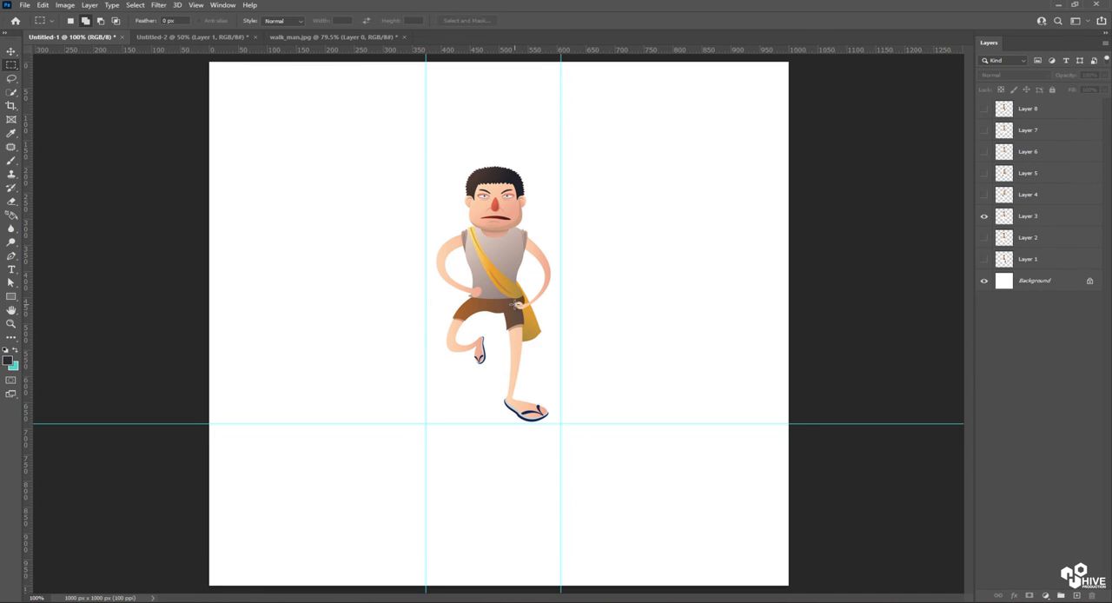
# Review the front-view boy's walk frames in the Timeline of Untitled-1
pyautogui.click(191, 37)
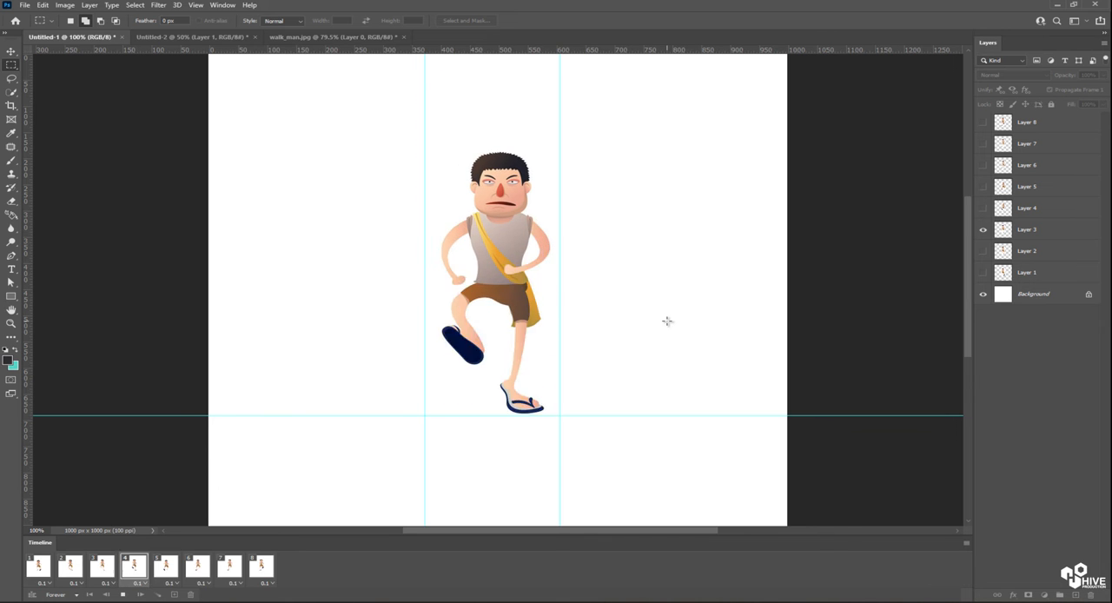
pyautogui.click(38, 566)
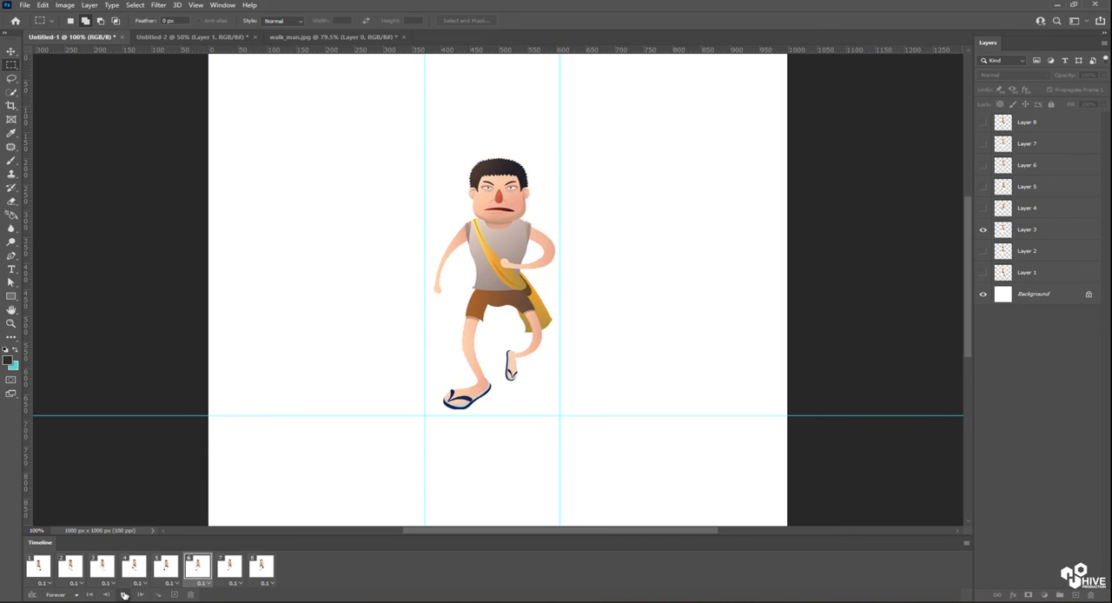
pyautogui.click(188, 36)
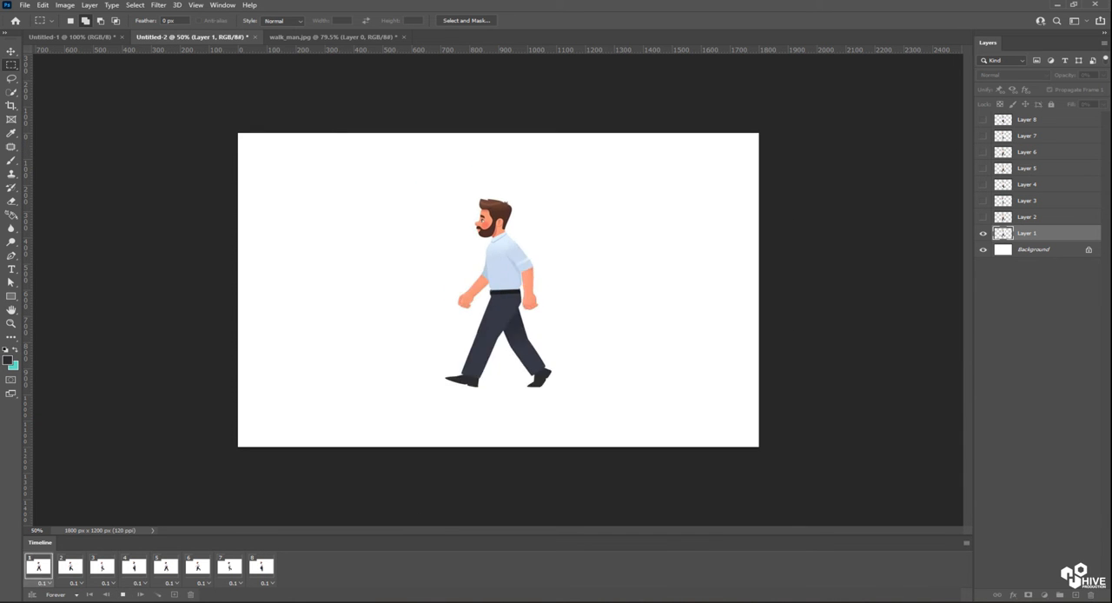
# Review the side-view man's walk frames in Untitled-2, ending on his last frame
pyautogui.click(165, 567)
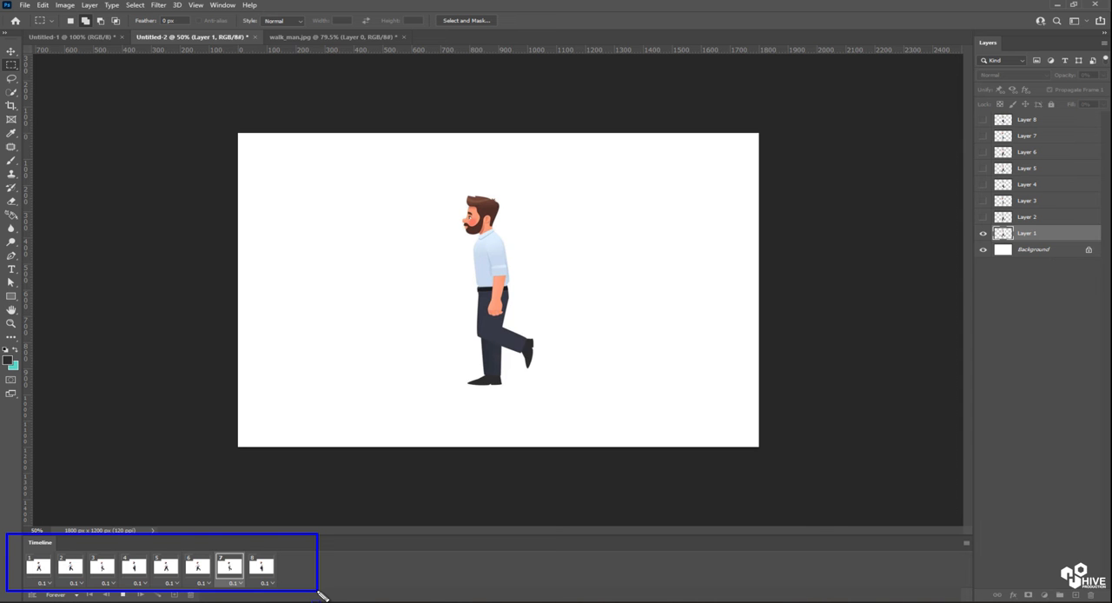
pyautogui.click(260, 566)
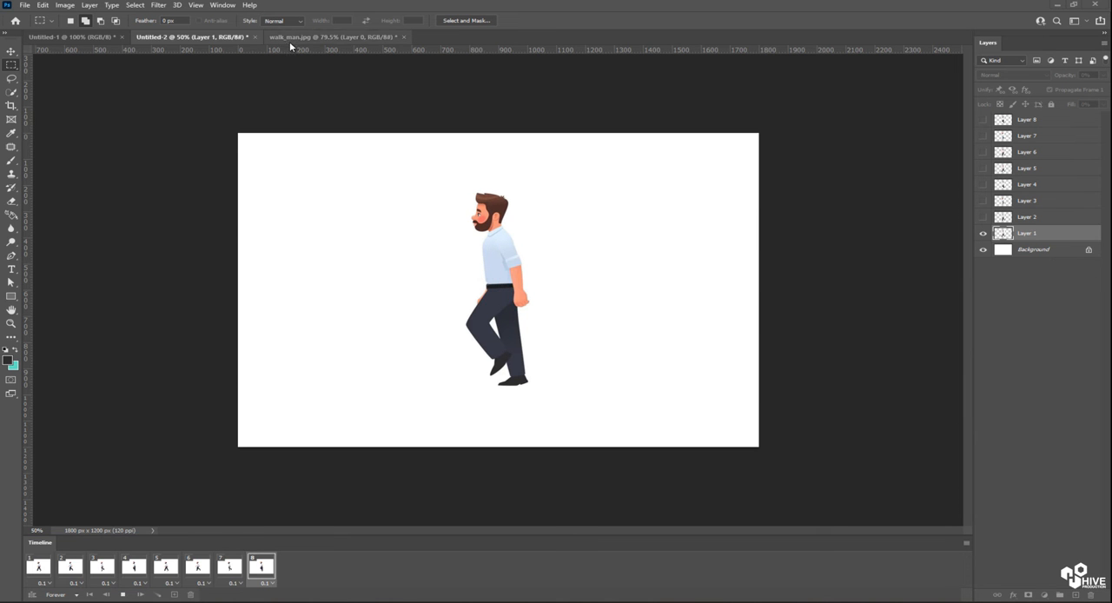
pyautogui.click(330, 37)
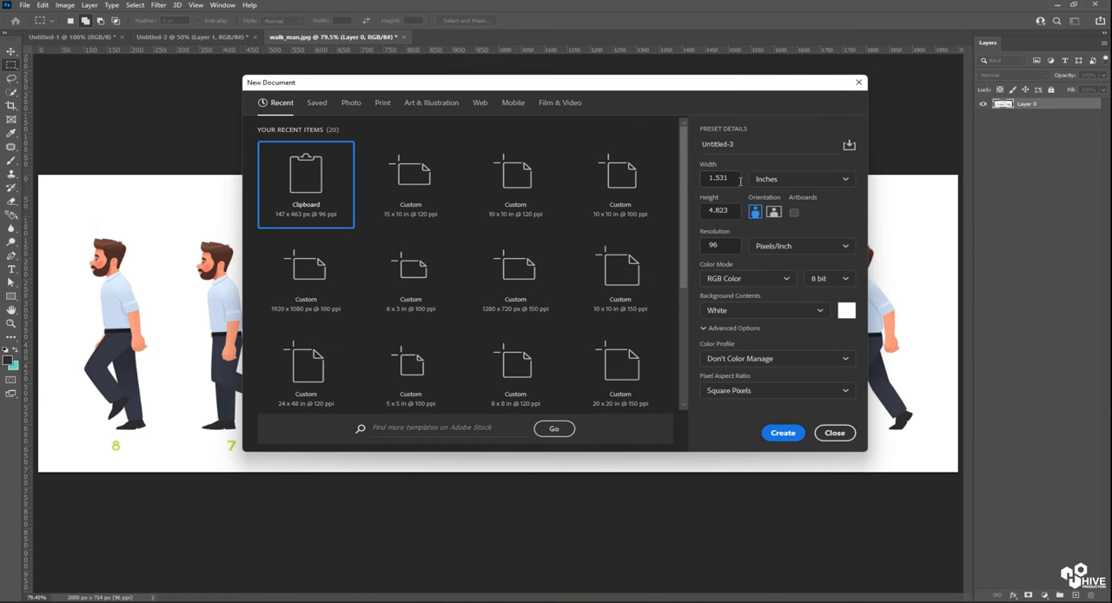
# Create a new 15 × 10 inch document at 100 ppi resolution
pyautogui.click(719, 177)
pyautogui.write('15')
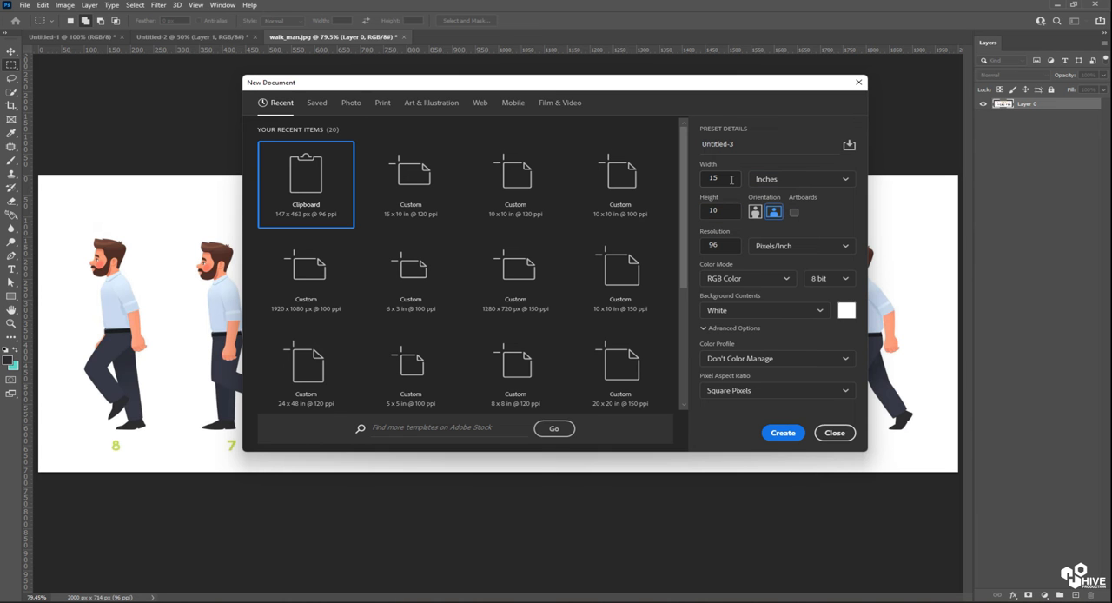
pyautogui.write('100')
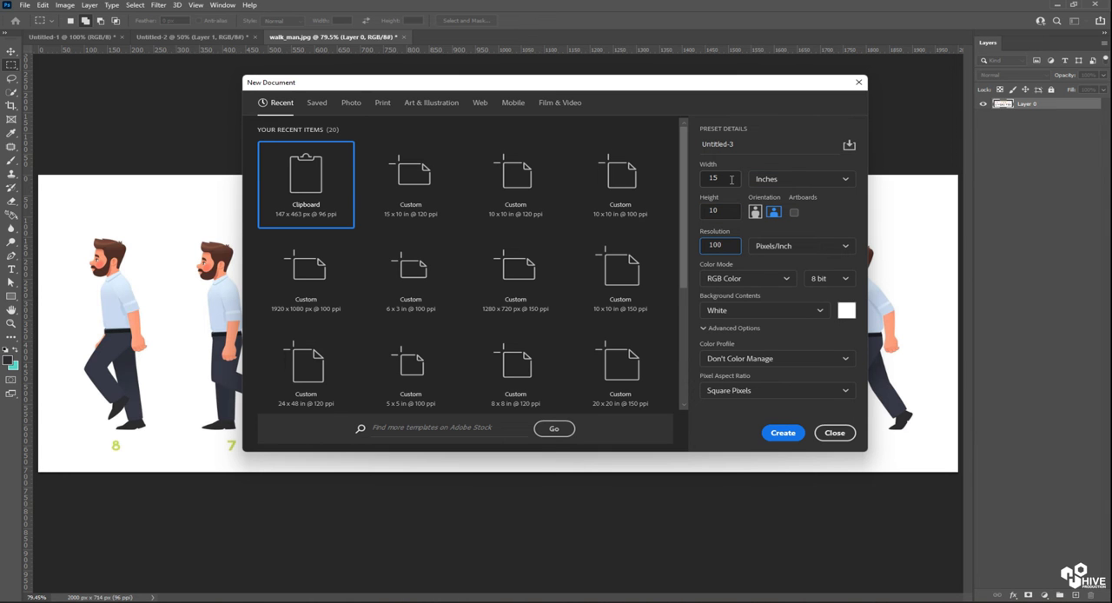
pyautogui.click(782, 432)
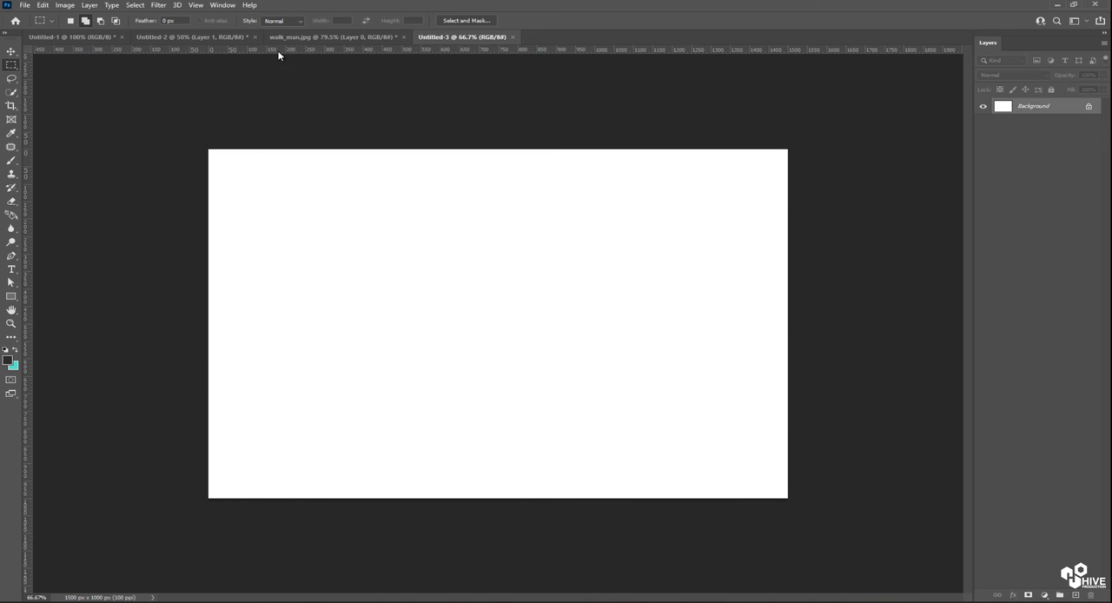
# Copy walking poses 1 and 2 from walk_man.jpg onto their own layers in Untitled-3
pyautogui.click(334, 37)
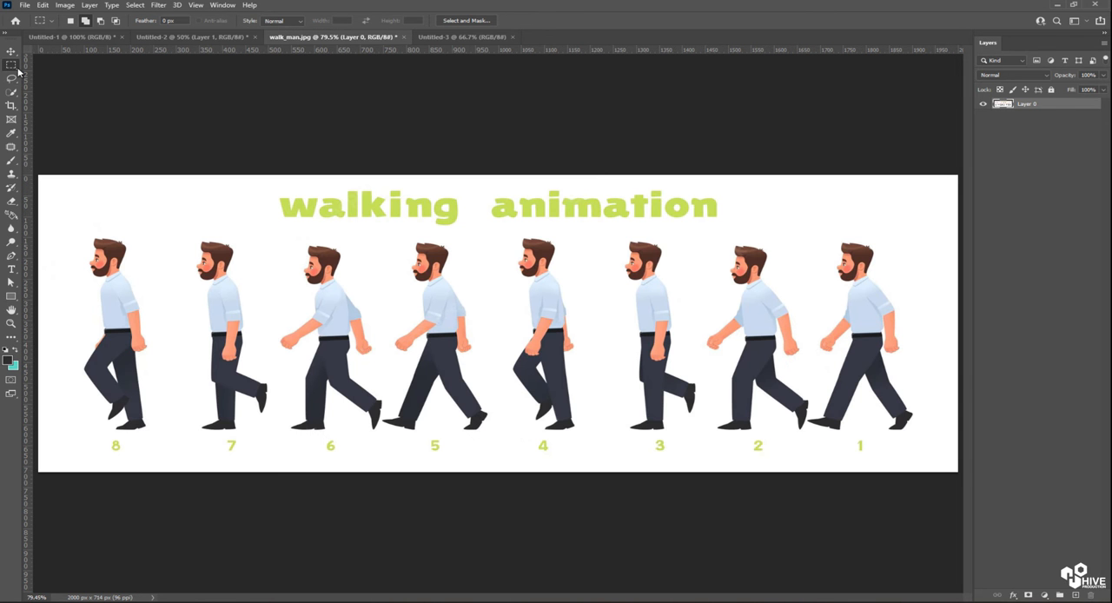
pyautogui.moveTo(820, 228); pyautogui.dragTo(879, 424)
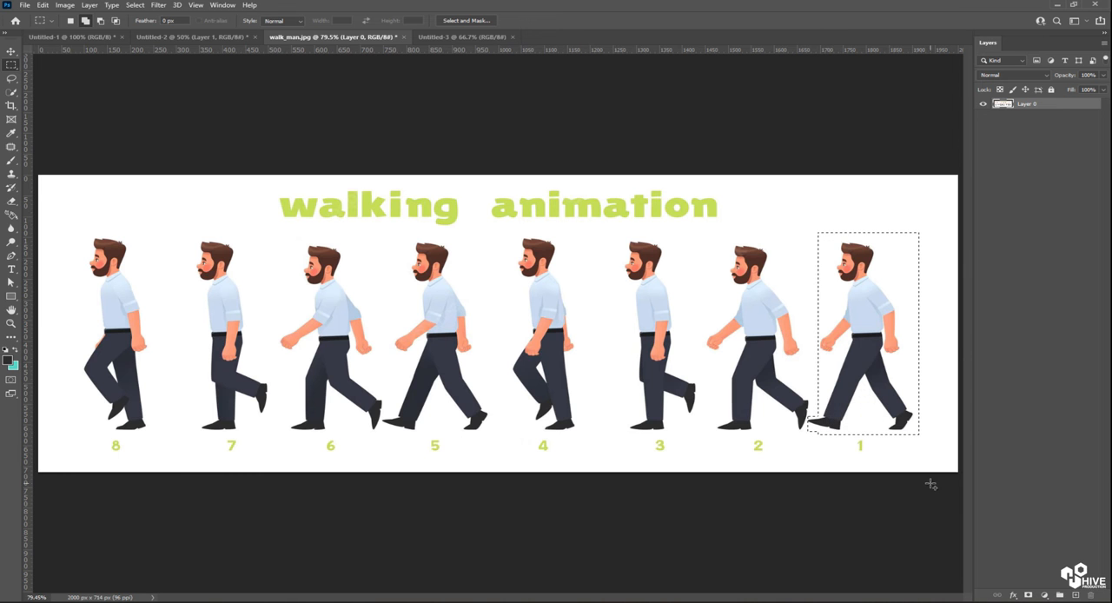
pyautogui.click(463, 37)
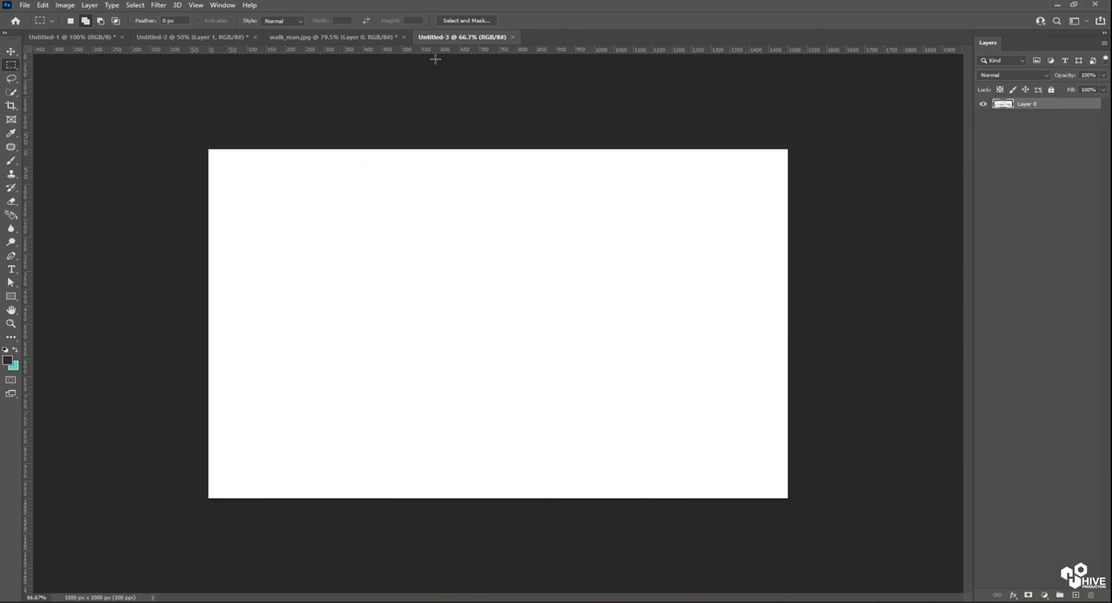
pyautogui.click(330, 37)
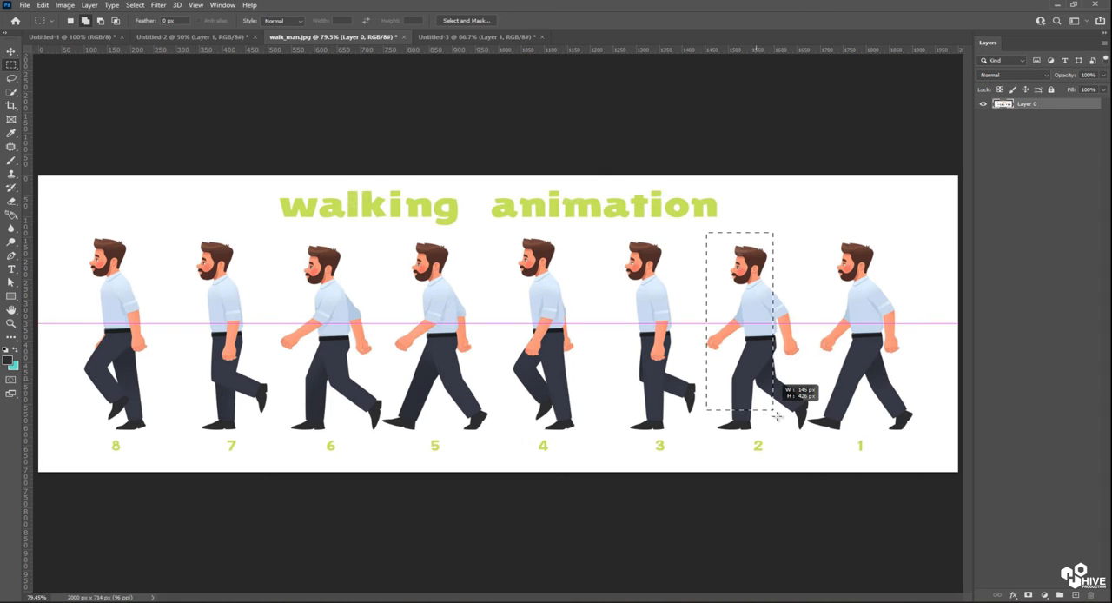
pyautogui.moveTo(773, 417); pyautogui.dragTo(810, 436)
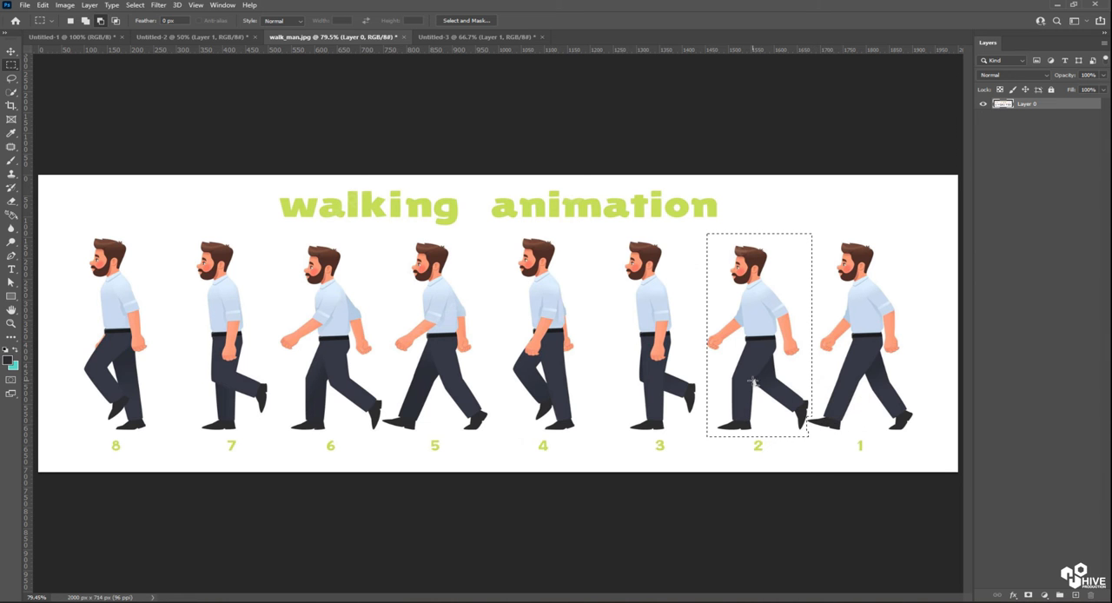
pyautogui.click(476, 36)
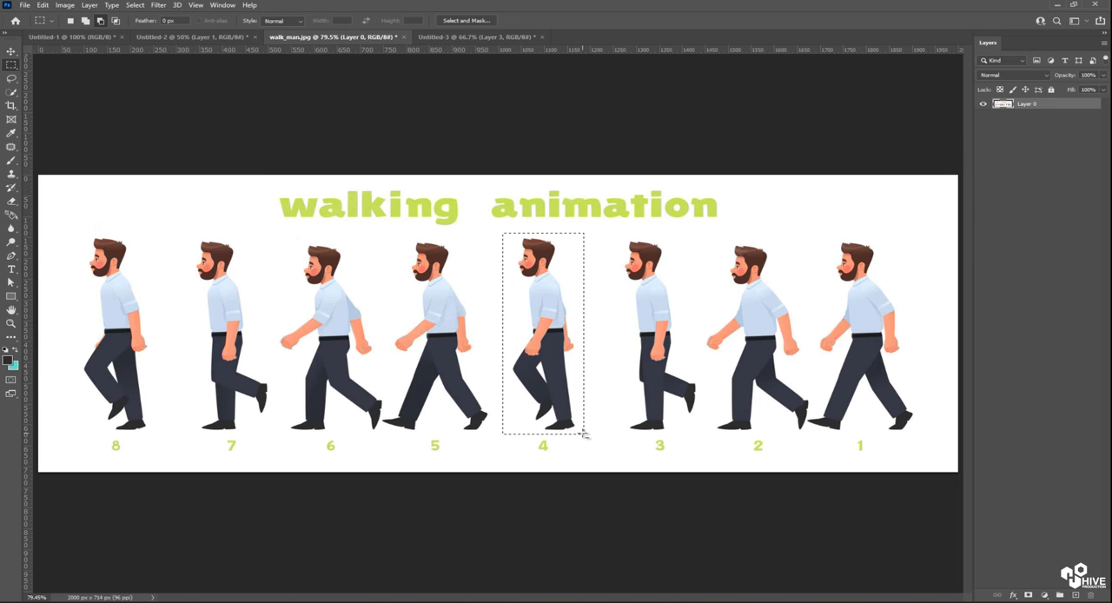
# Copy the remaining poses through 8 onto separate layers and show all pose layers together
pyautogui.click(476, 37)
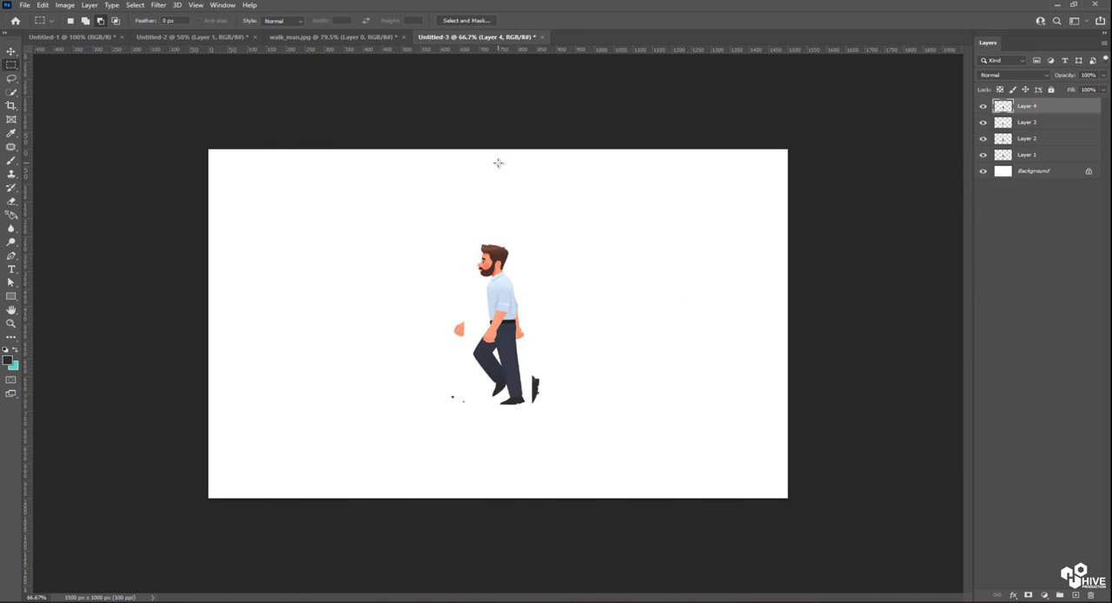
pyautogui.click(313, 36)
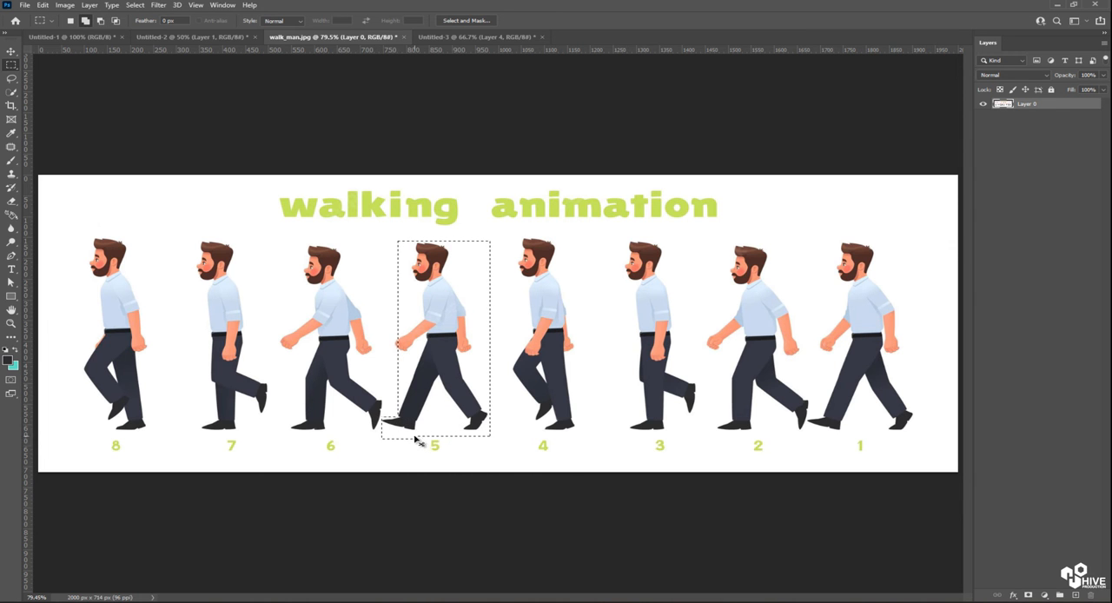
pyautogui.click(473, 36)
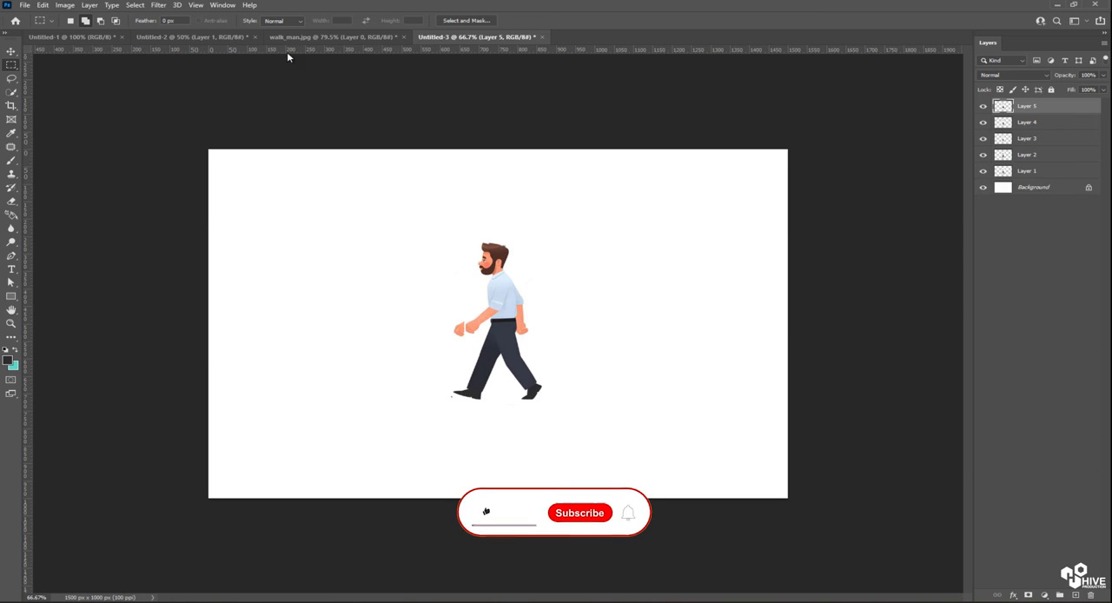
pyautogui.click(309, 36)
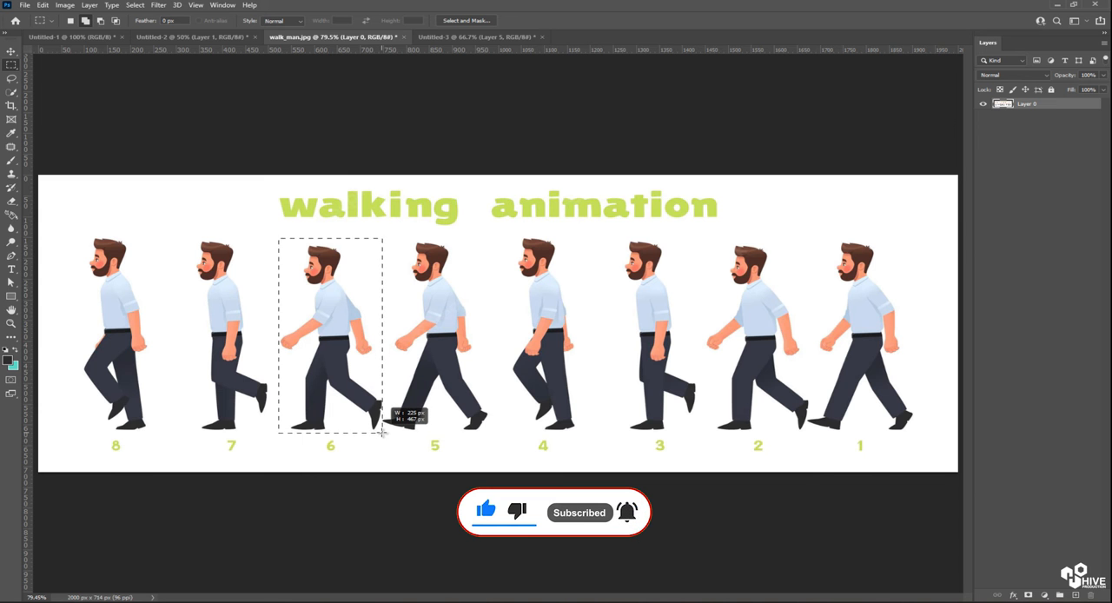
pyautogui.click(472, 36)
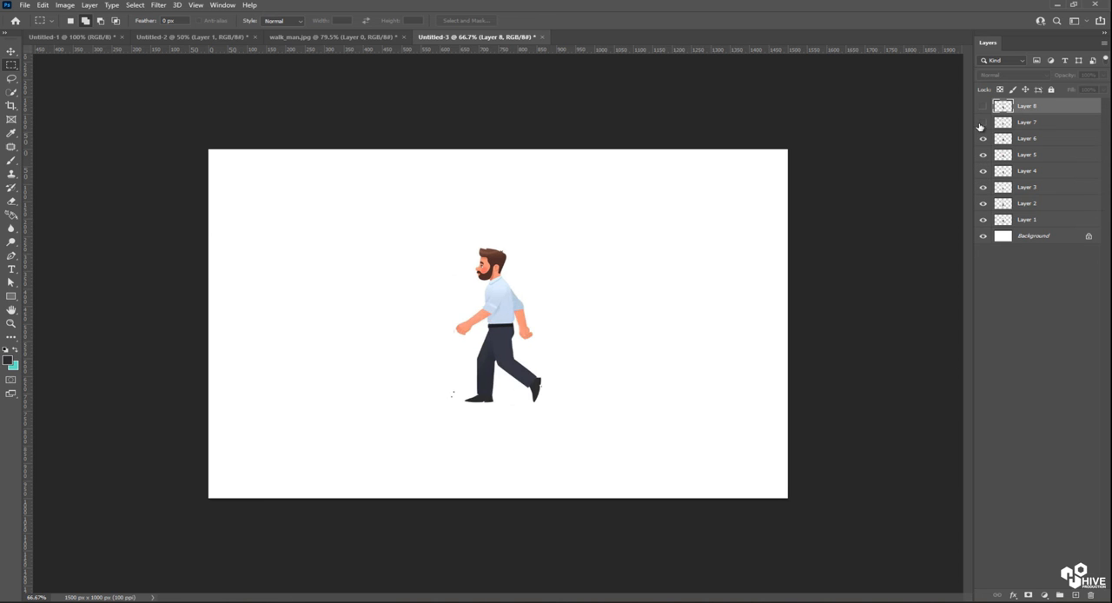
pyautogui.click(984, 106)
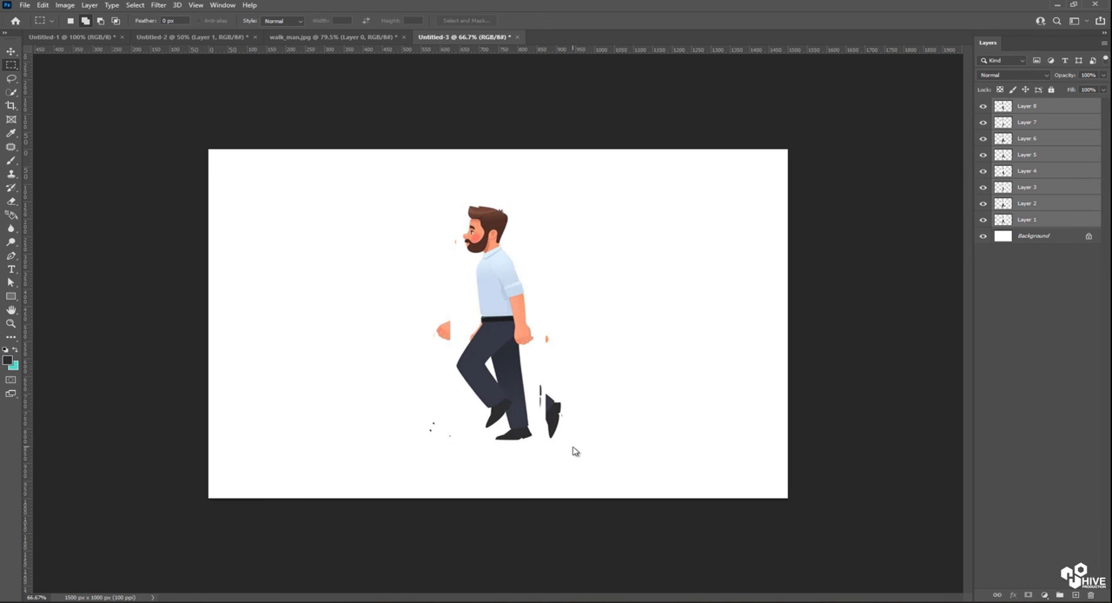
# Show the Timeline panel and create a video timeline from the eight pose layers
pyautogui.click(1032, 236)
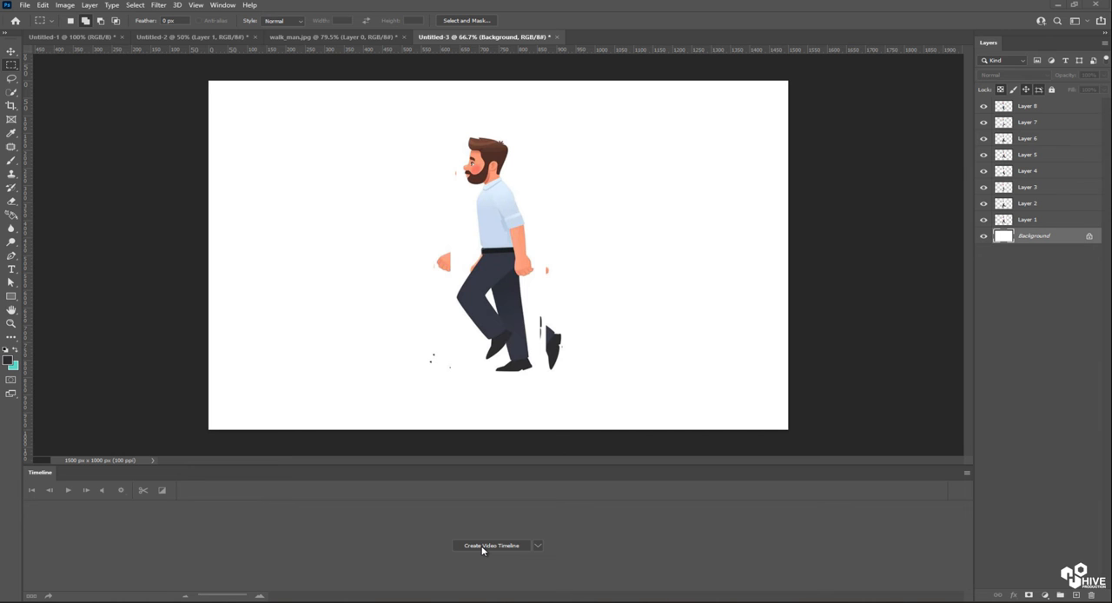
pyautogui.click(491, 545)
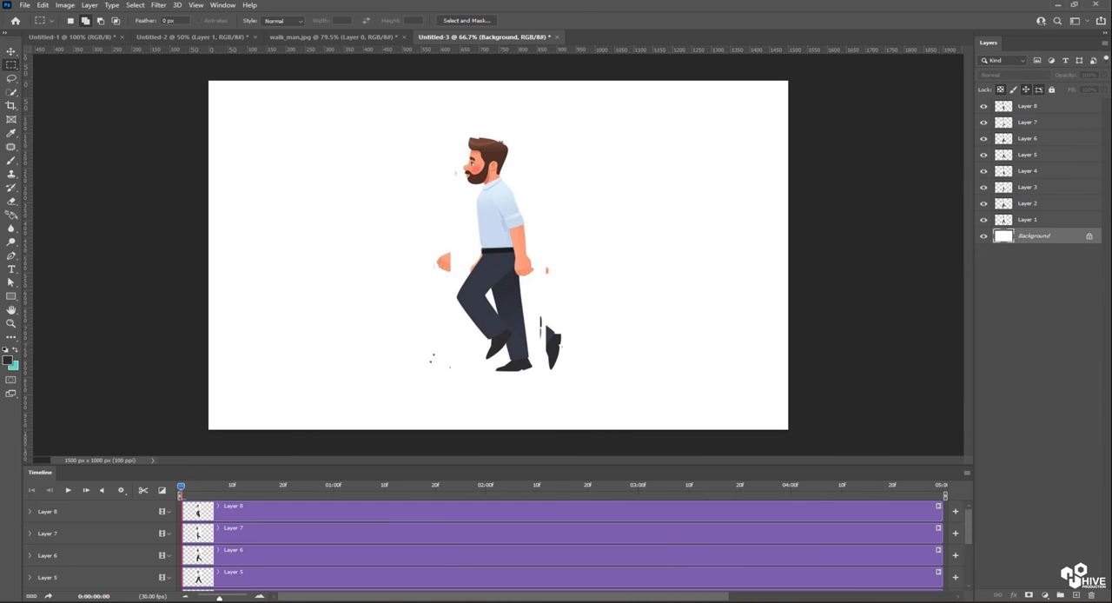
pyautogui.moveTo(313, 577)
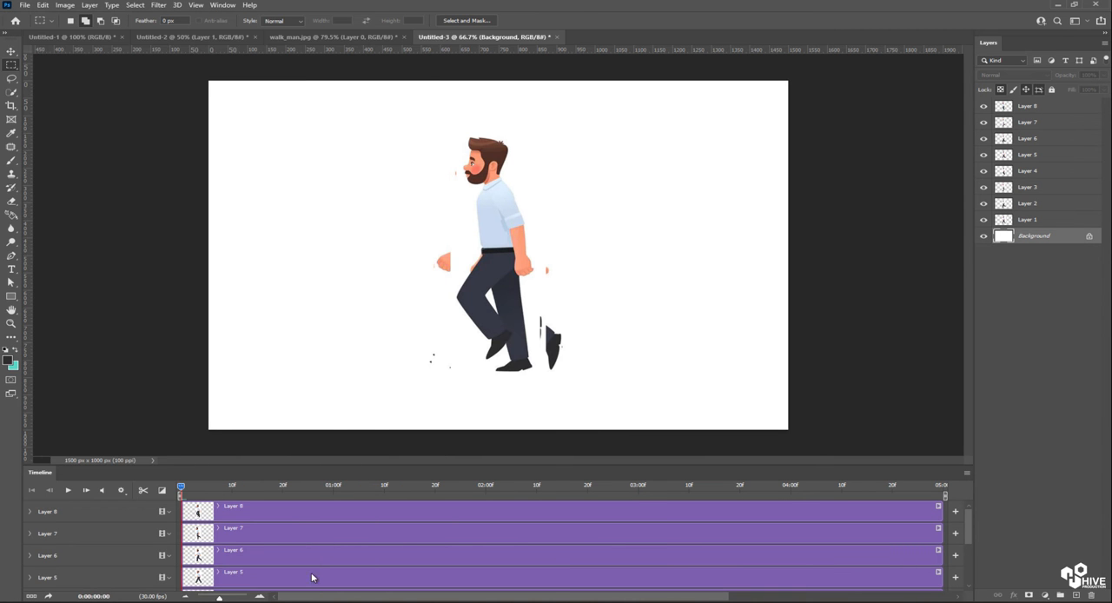
pyautogui.moveTo(973, 521)
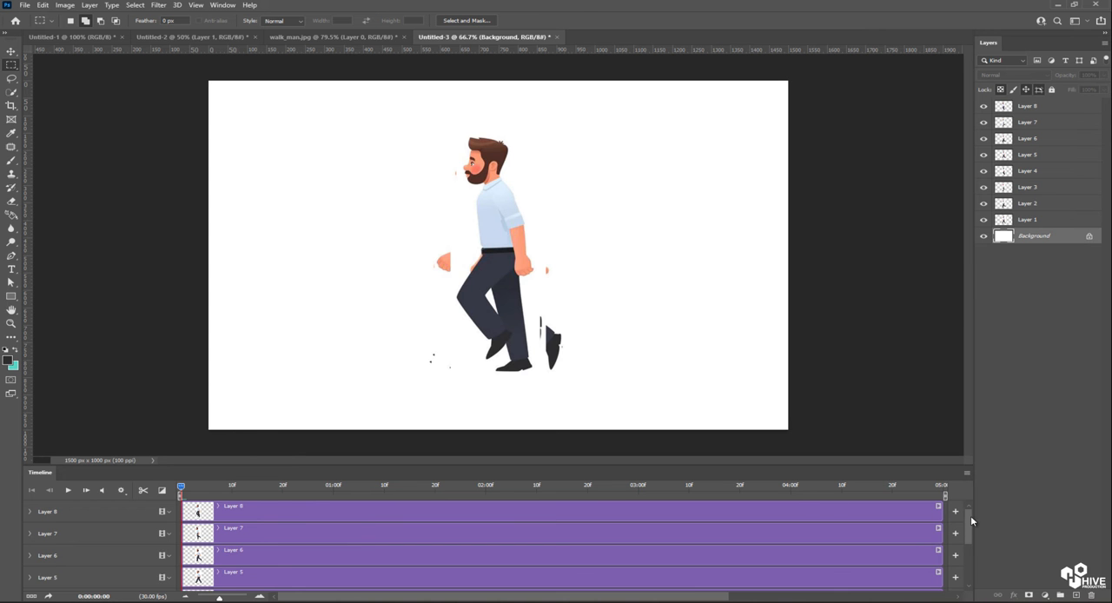
pyautogui.scroll(-3)
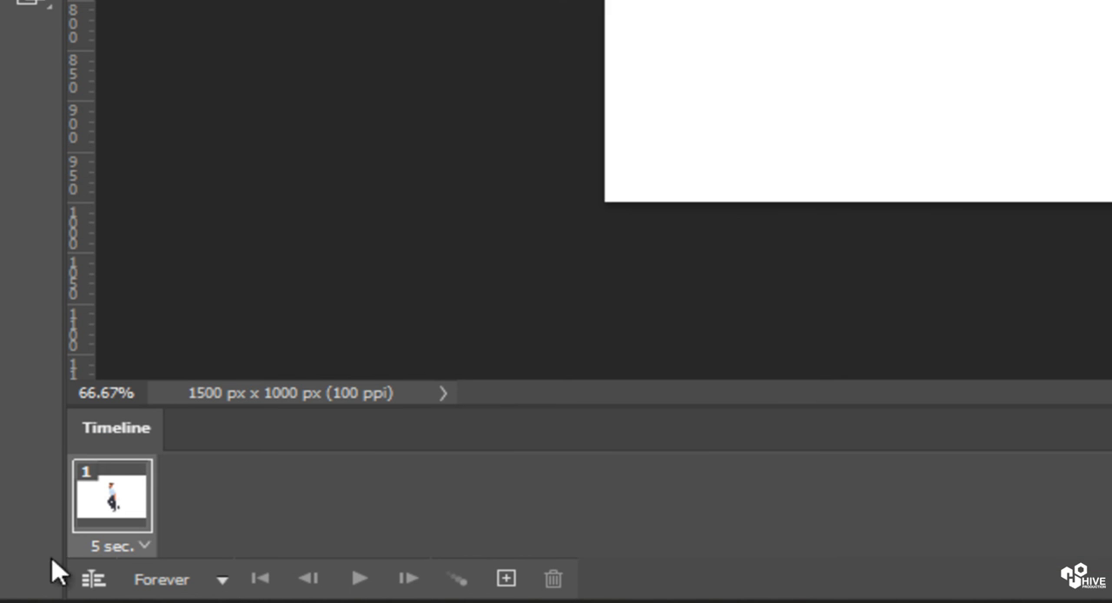
pyautogui.moveTo(147, 556)
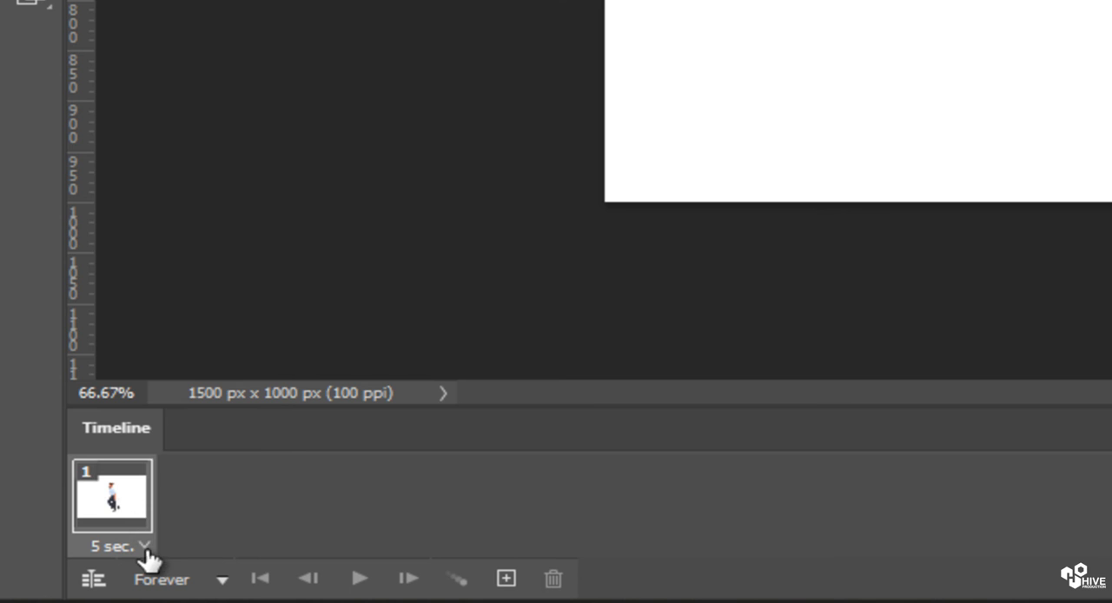
# Set the first animation frame's delay to 0.1 seconds
pyautogui.click(142, 545)
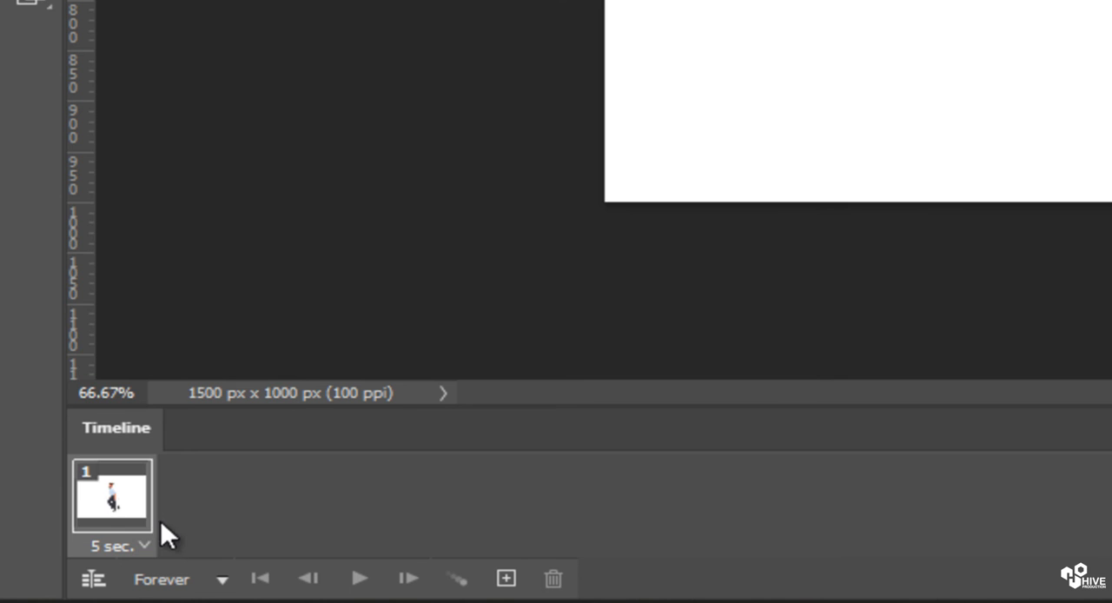
pyautogui.click(115, 546)
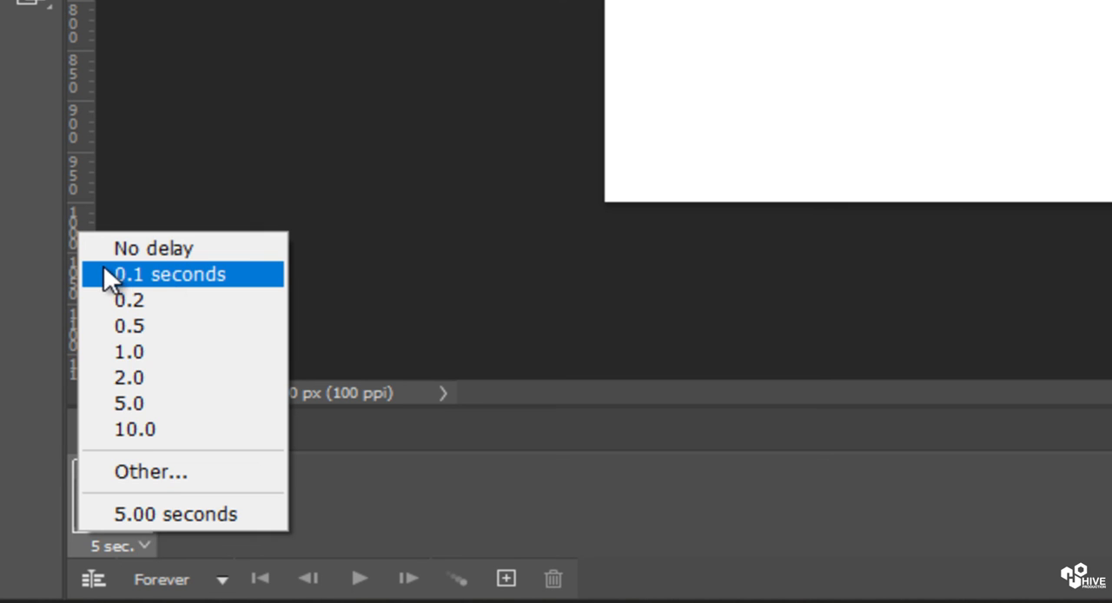
pyautogui.click(169, 275)
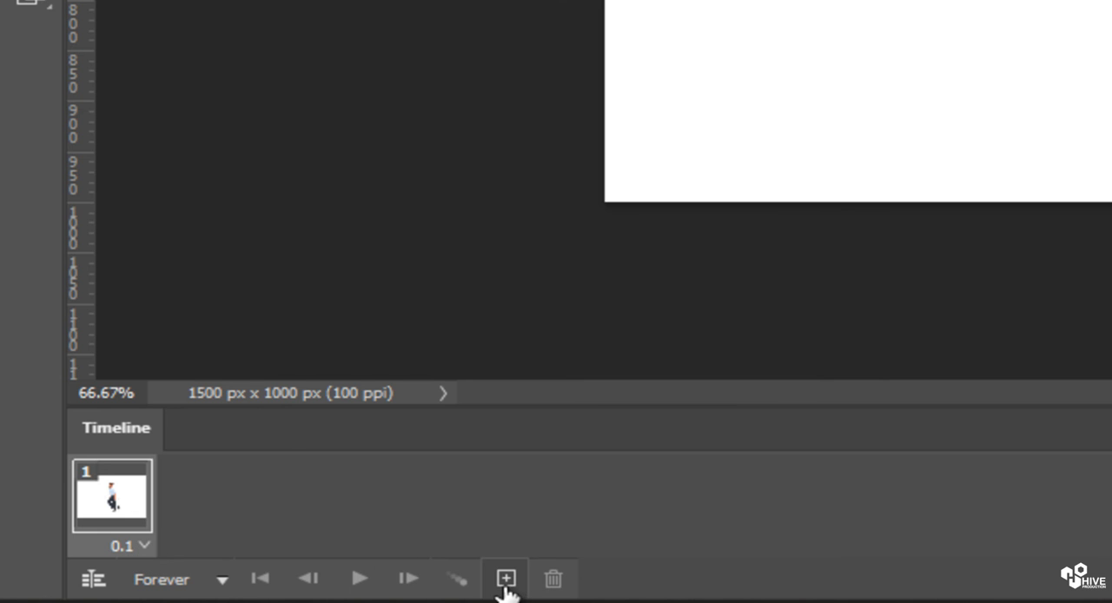
# Duplicate the first frame until the frame animation holds eight 0.1-second frames
pyautogui.click(504, 577)
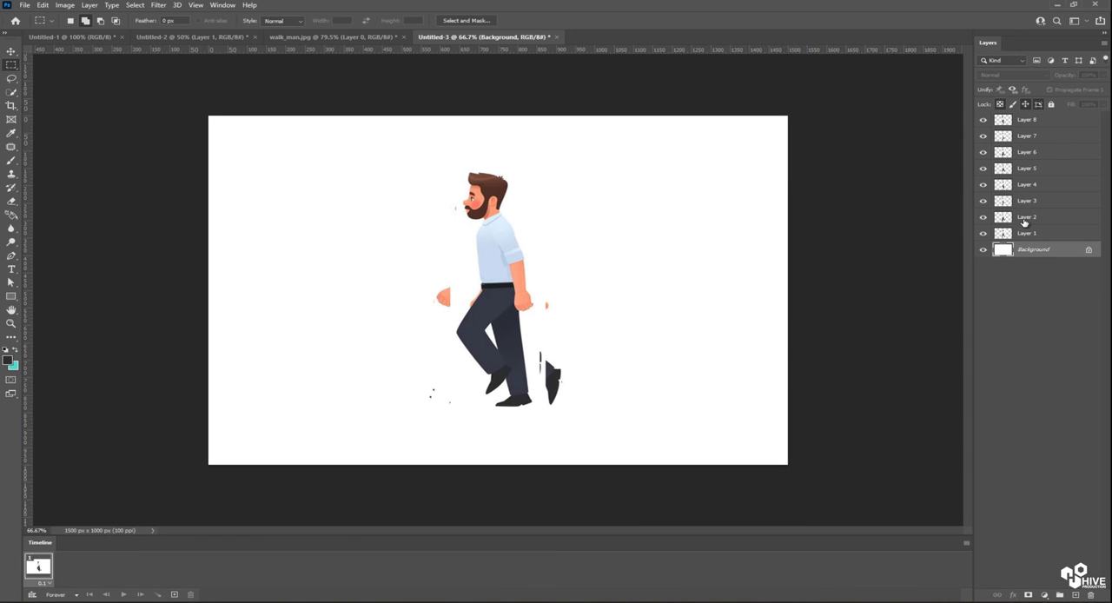
pyautogui.click(1027, 217)
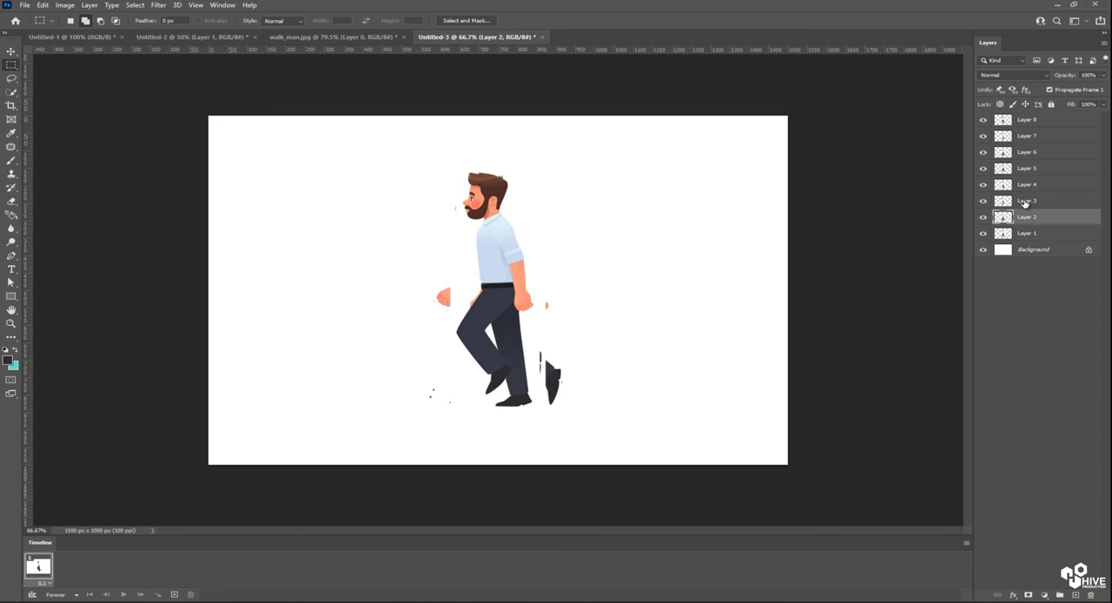
pyautogui.click(1028, 136)
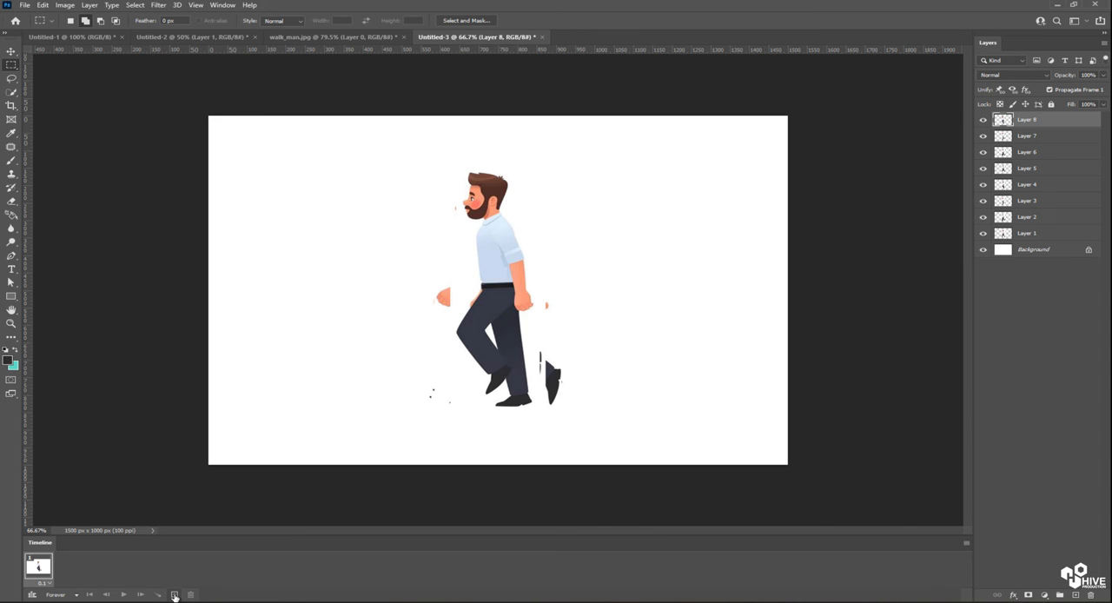
pyautogui.click(173, 594)
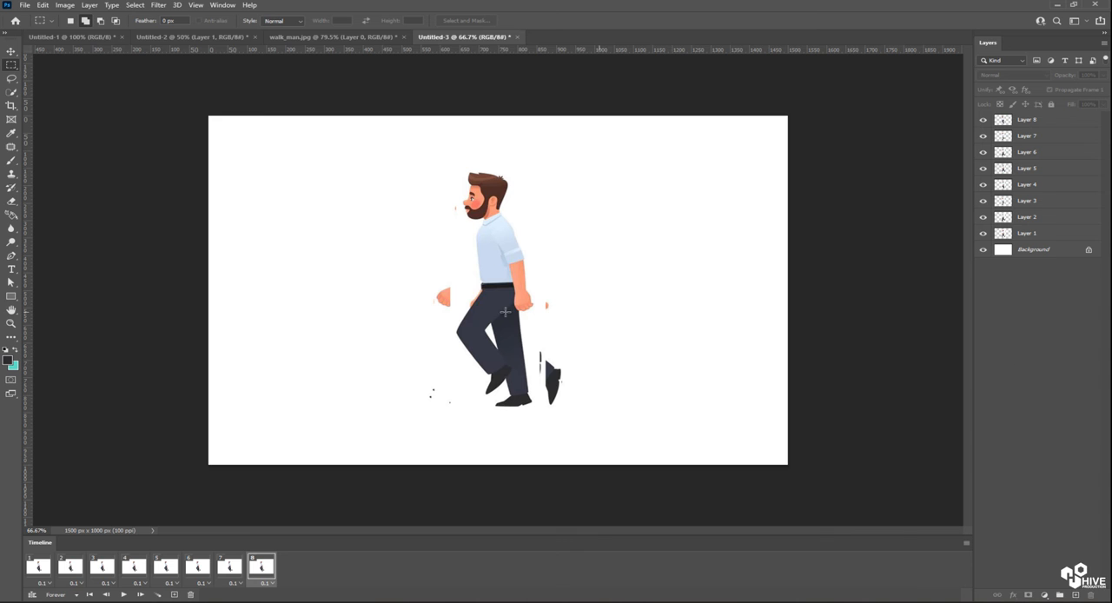
# Make frames one through four each show only their matching pose layer plus Background
pyautogui.click(38, 567)
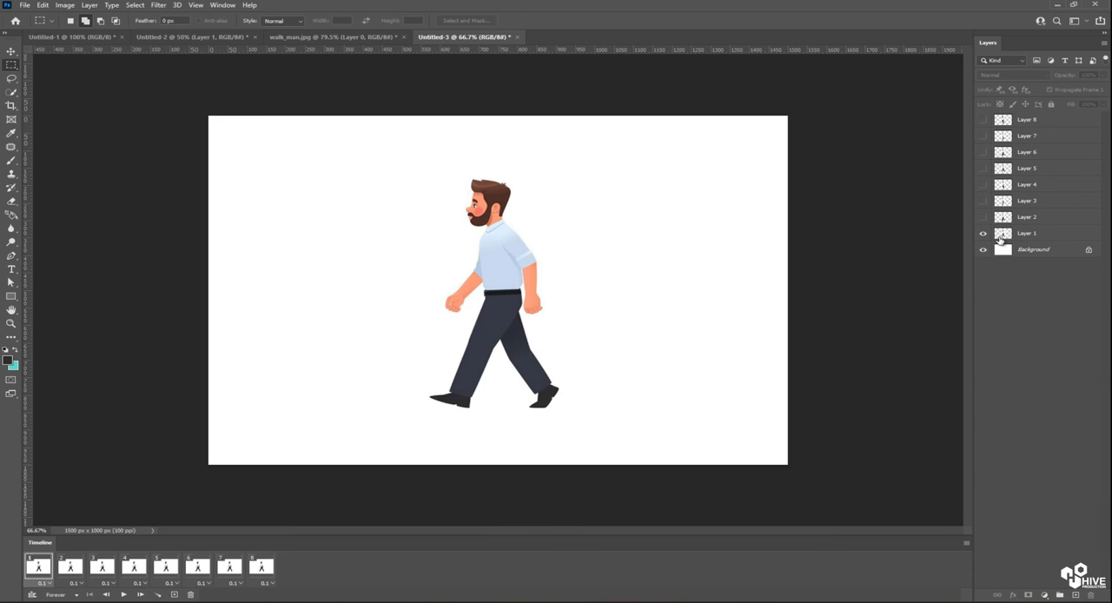
pyautogui.click(983, 233)
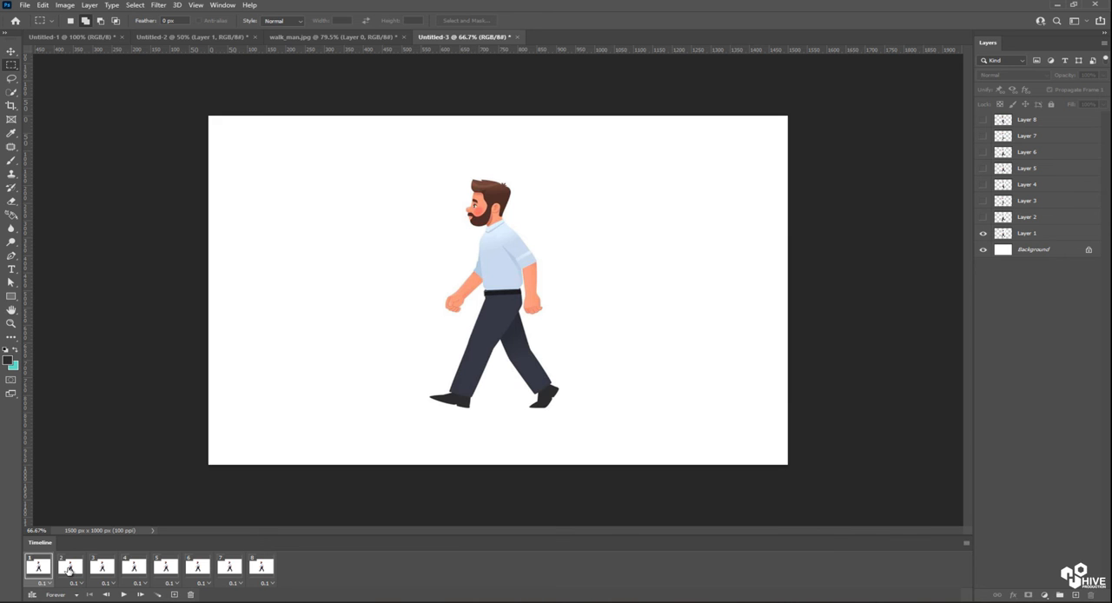
pyautogui.click(69, 566)
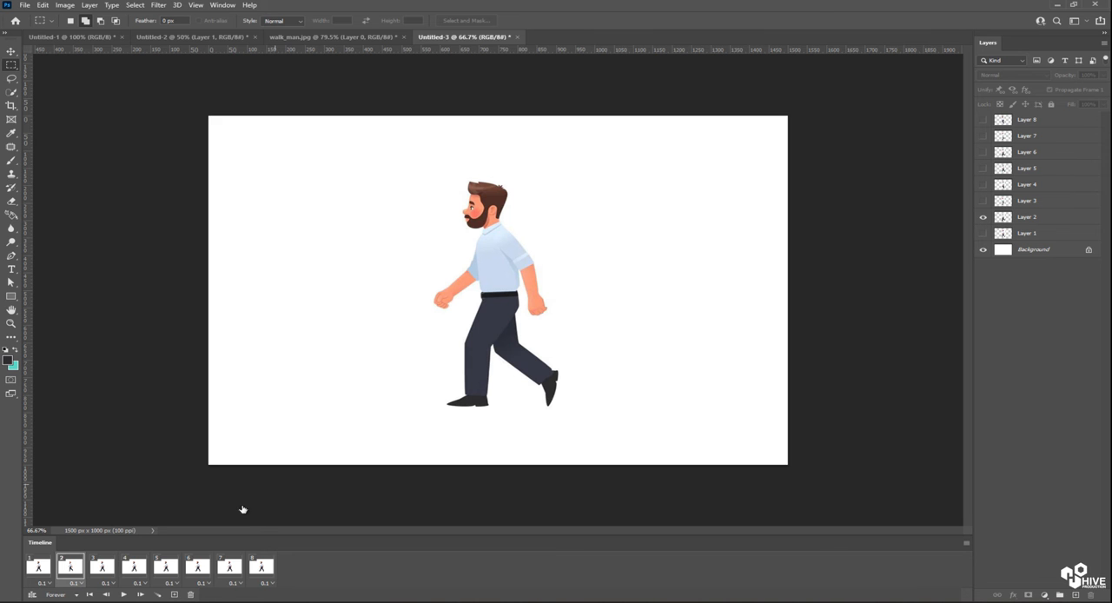
pyautogui.click(984, 233)
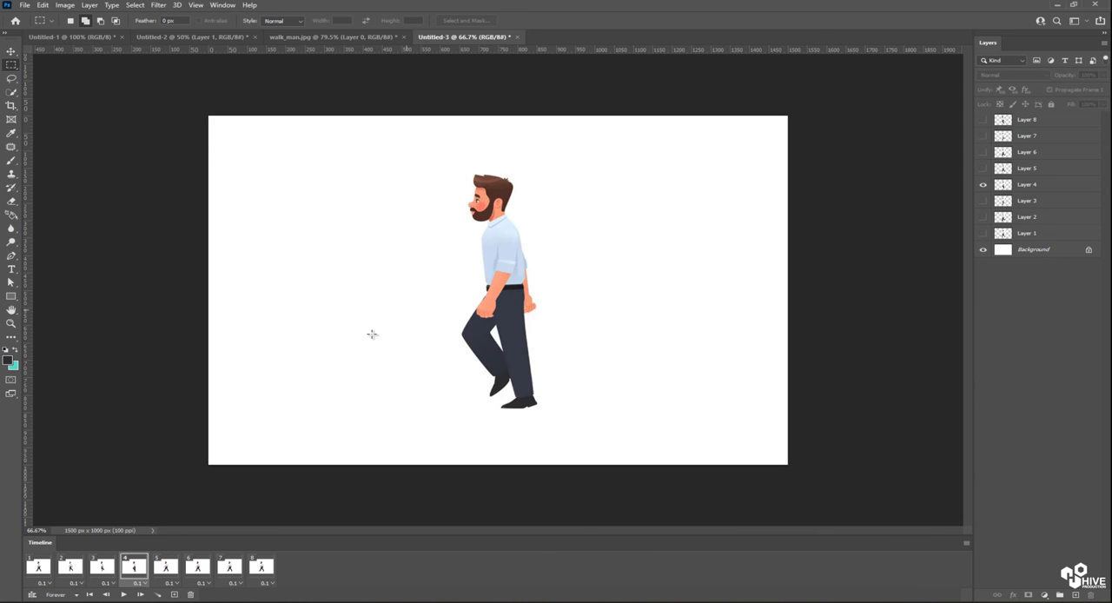
pyautogui.click(984, 232)
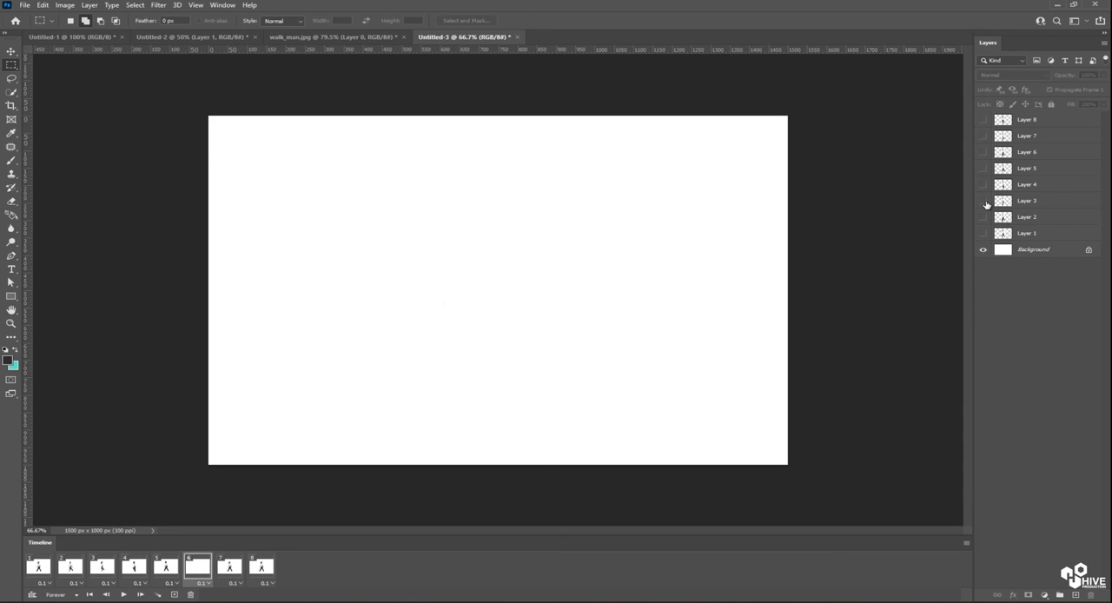
# Make frames five through eight show Layers 5–8 respectively, completing the walk cycle
pyautogui.click(983, 153)
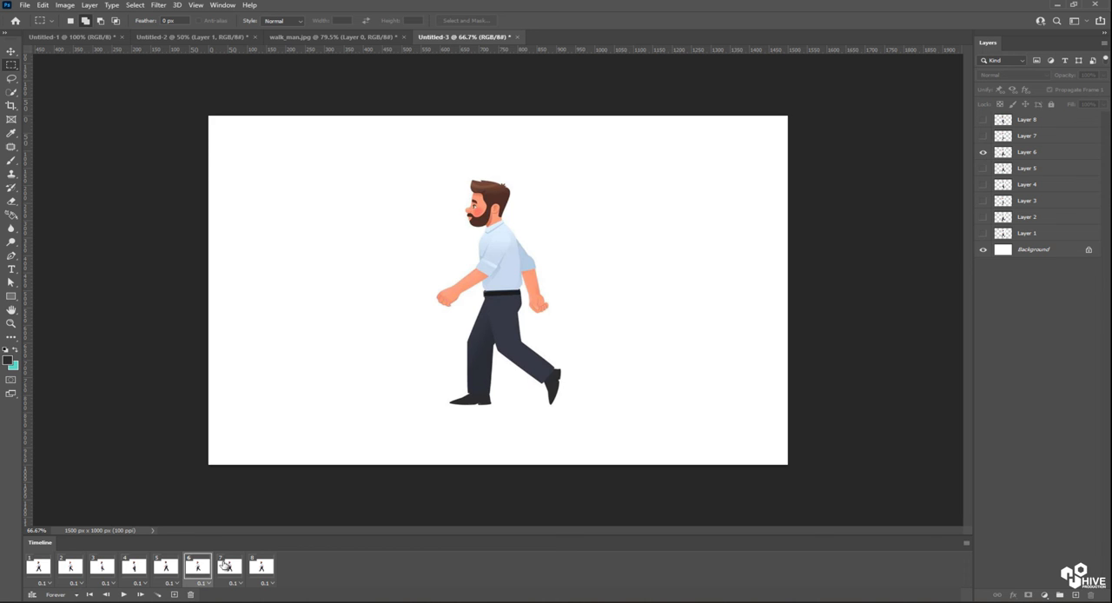
pyautogui.click(984, 177)
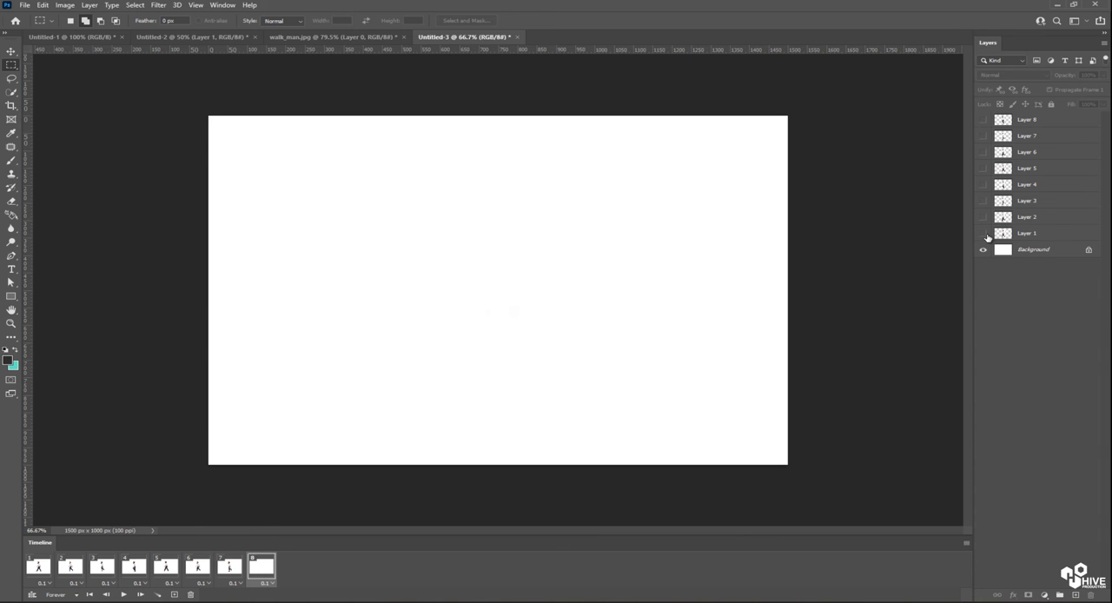
pyautogui.click(983, 118)
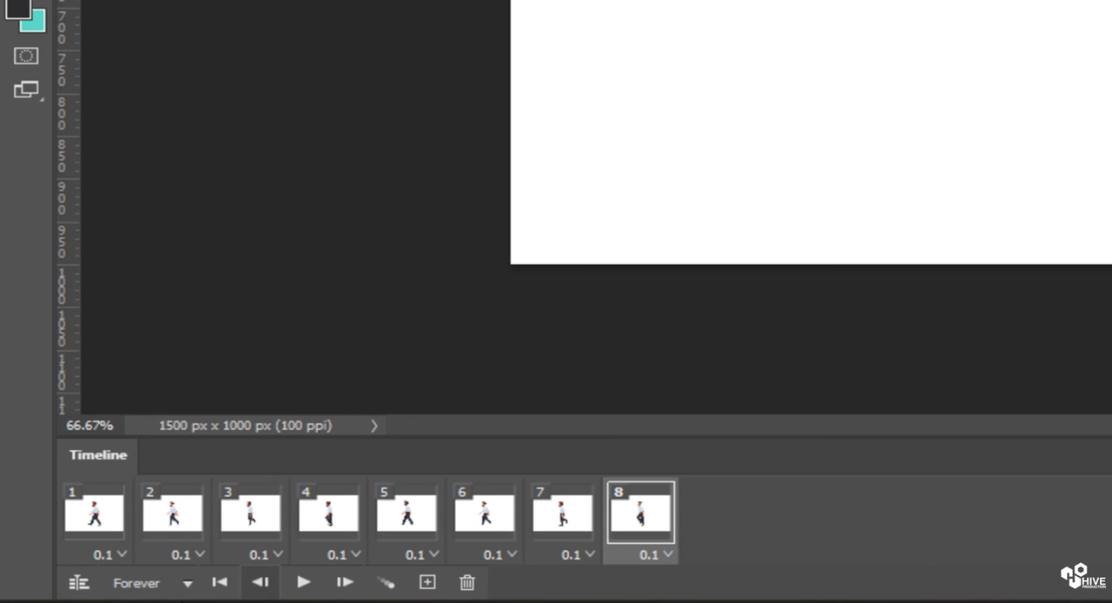
pyautogui.click(188, 582)
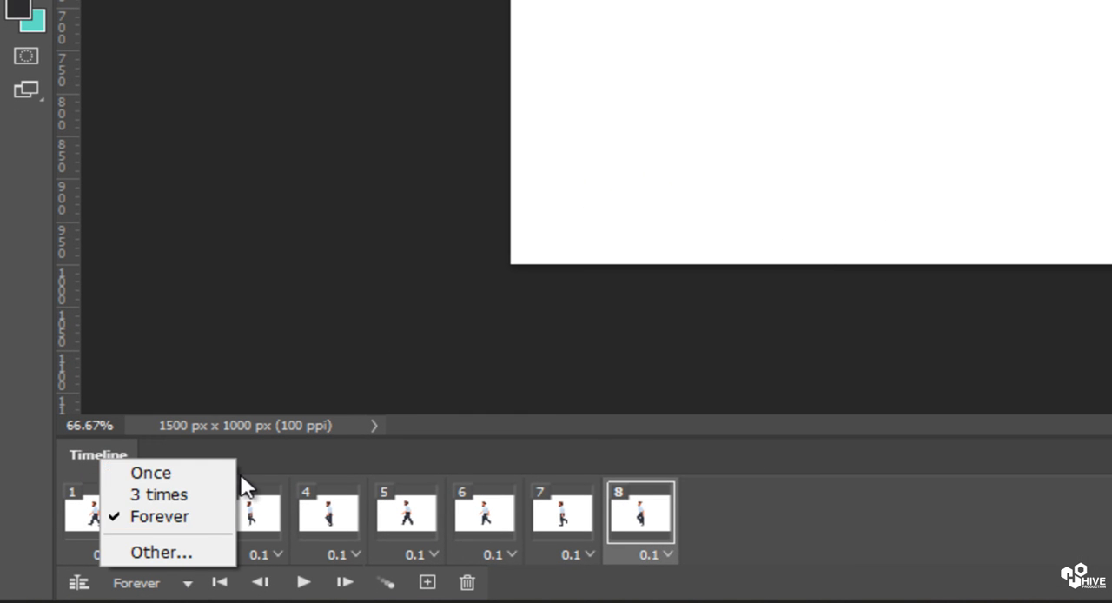
pyautogui.moveTo(150, 472)
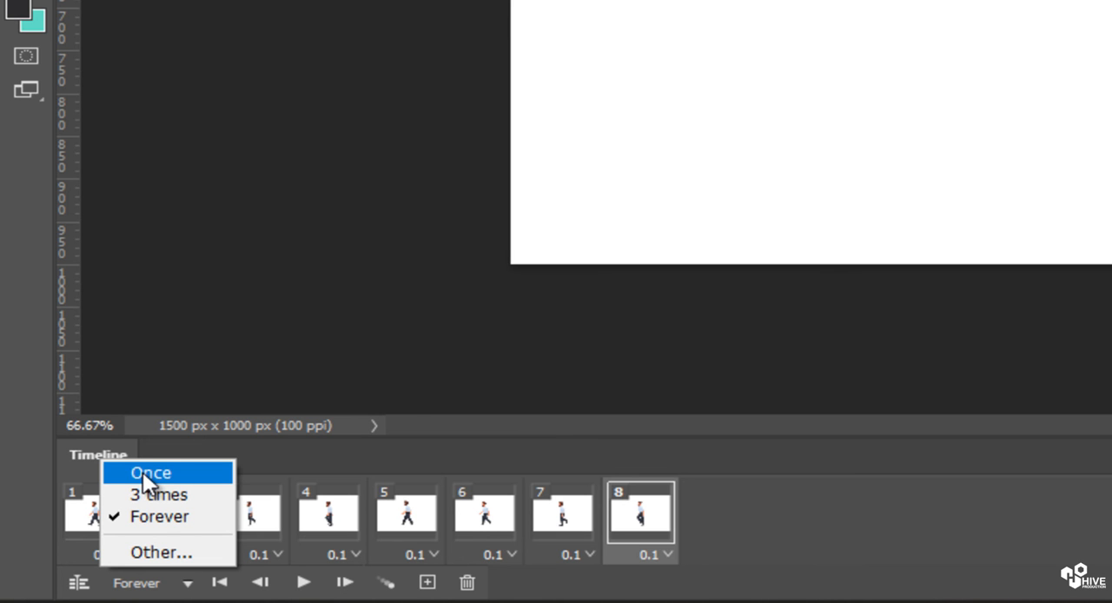
pyautogui.moveTo(159, 516)
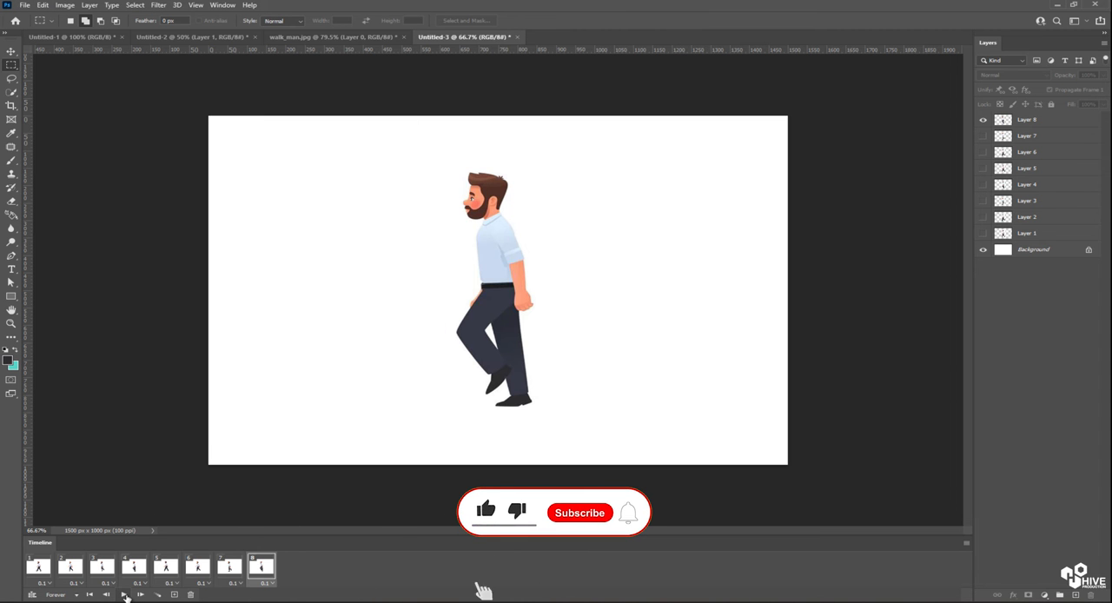
# Play the man's eight-frame walk cycle looping Forever, then stop playback
pyautogui.click(125, 594)
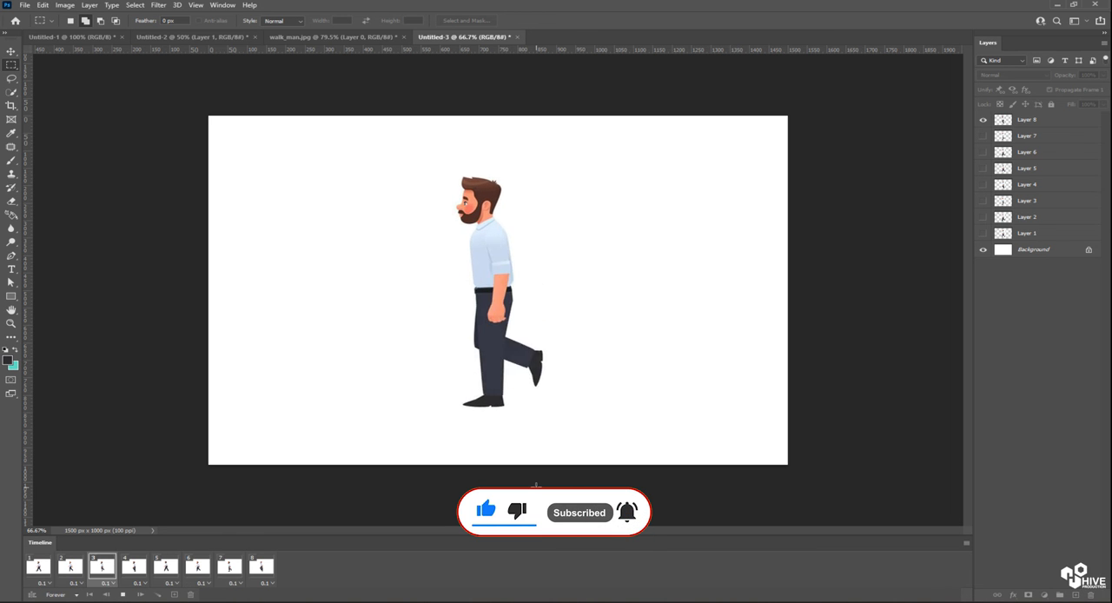
pyautogui.click(132, 567)
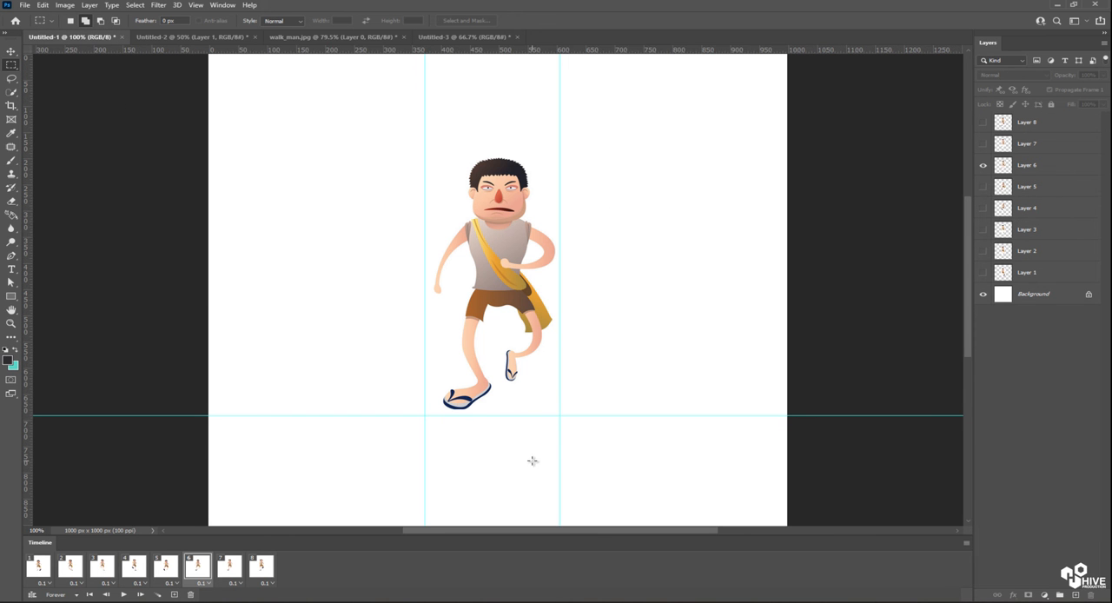
pyautogui.moveTo(332, 6)
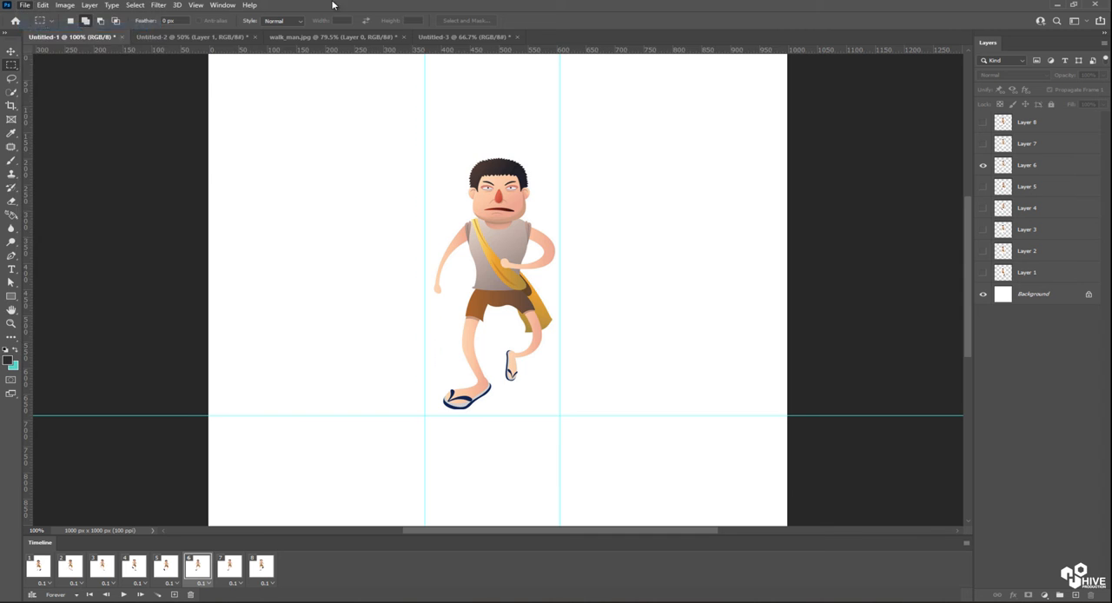
# Leave the boy animation and start a new document via File > New
pyautogui.click(612, 37)
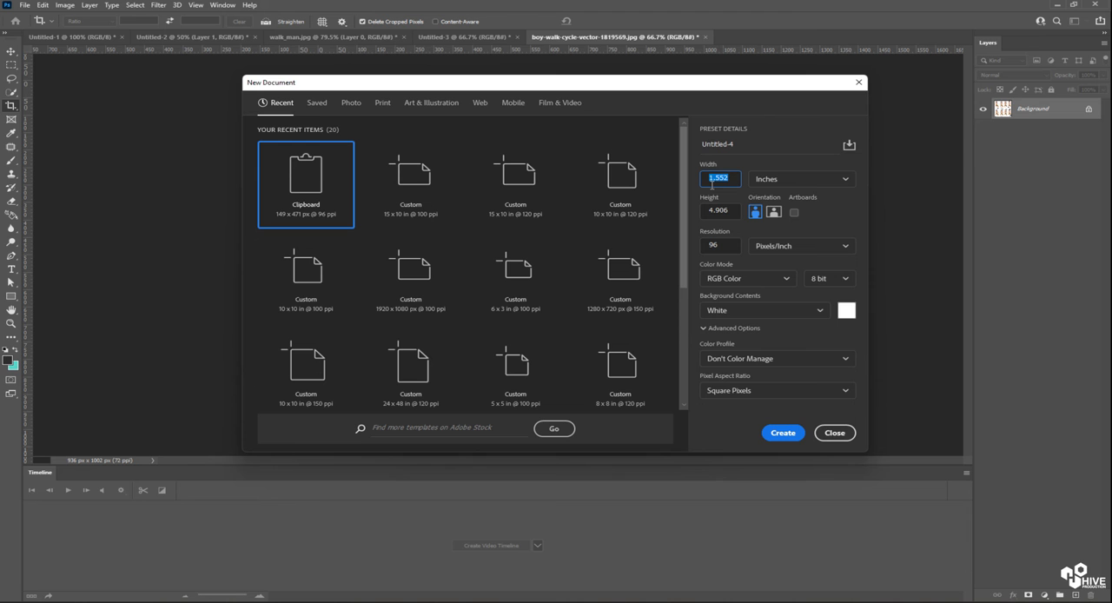
# Create a new 8 × 8 inch document at 120 ppi
pyautogui.write('8')
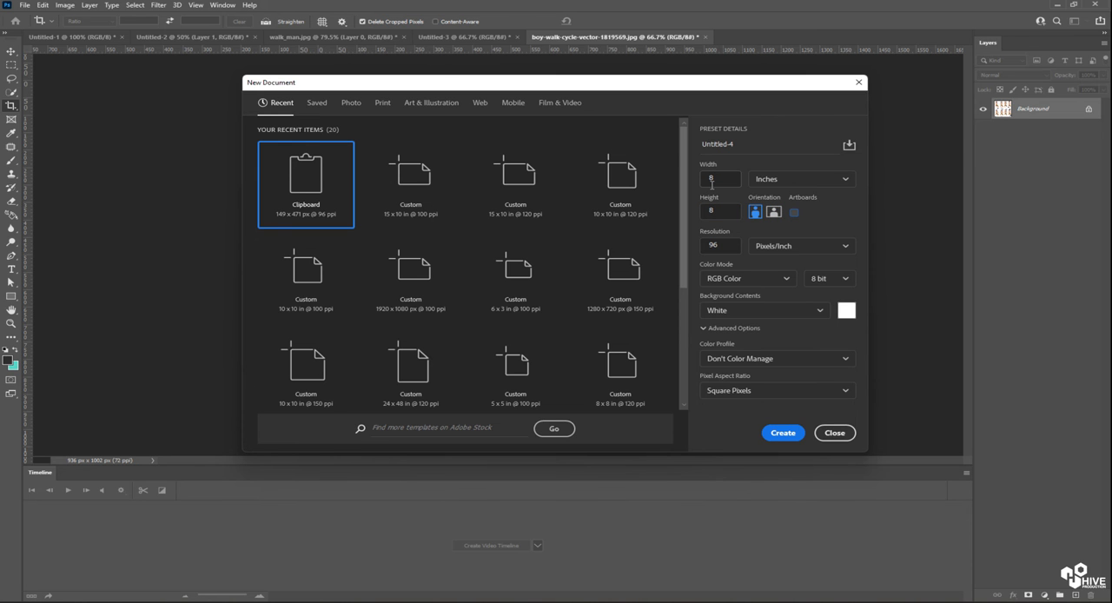
pyautogui.write('120')
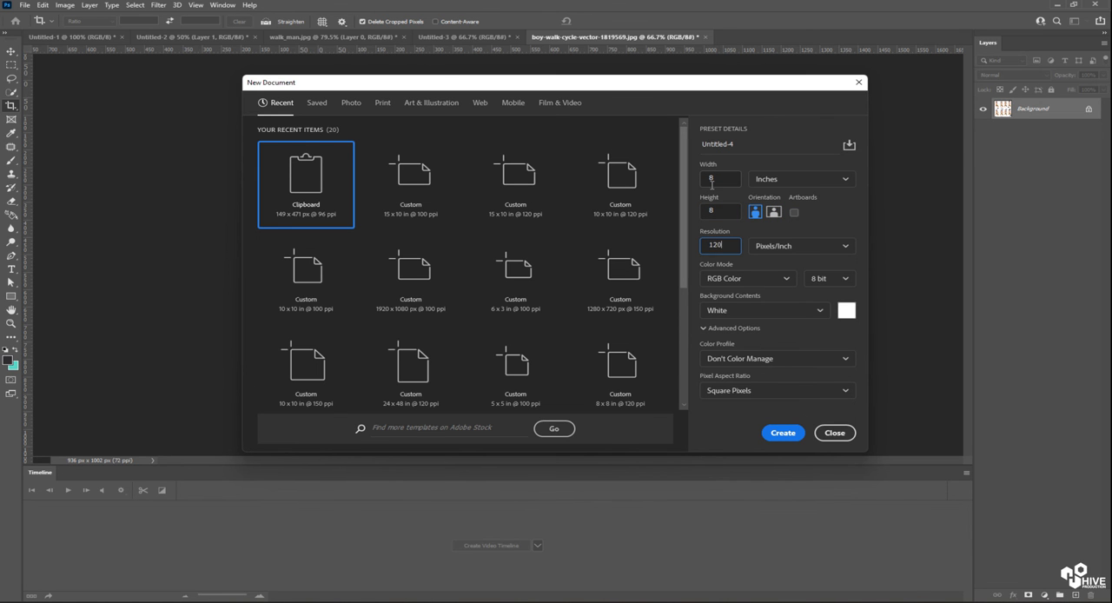
pyautogui.click(832, 433)
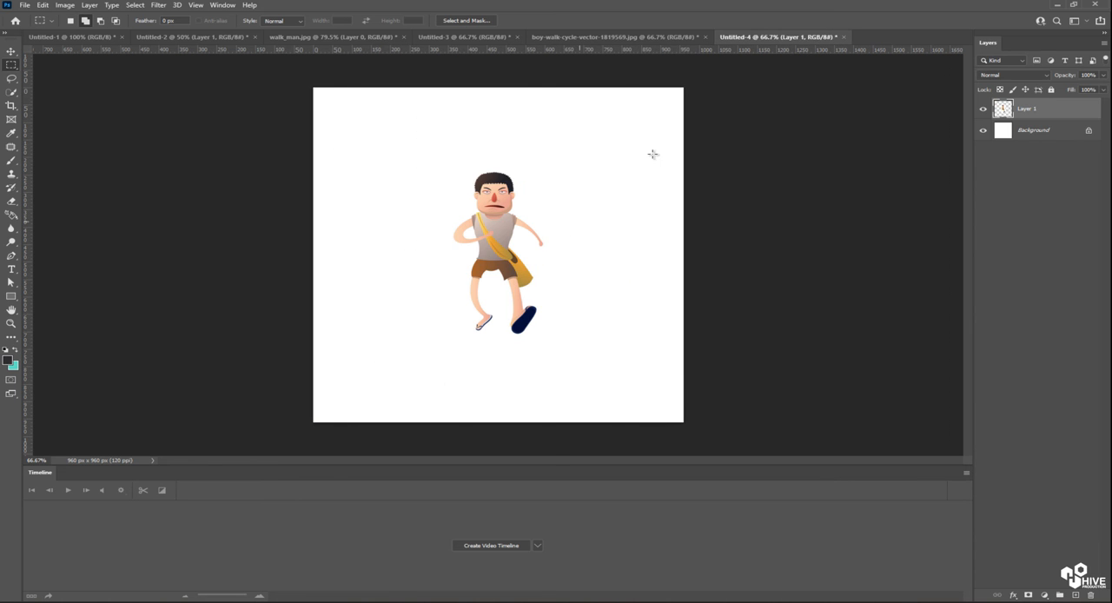
# Copy the first boy pose from the sprite sheet onto a layer in Untitled-4
pyautogui.click(608, 36)
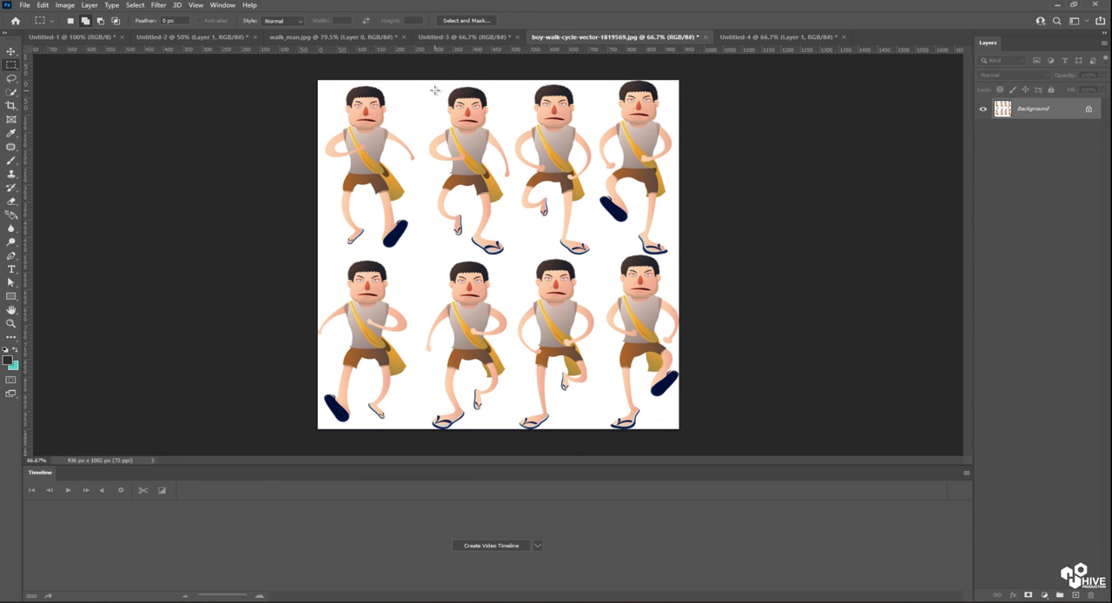
pyautogui.moveTo(427, 83); pyautogui.dragTo(509, 264)
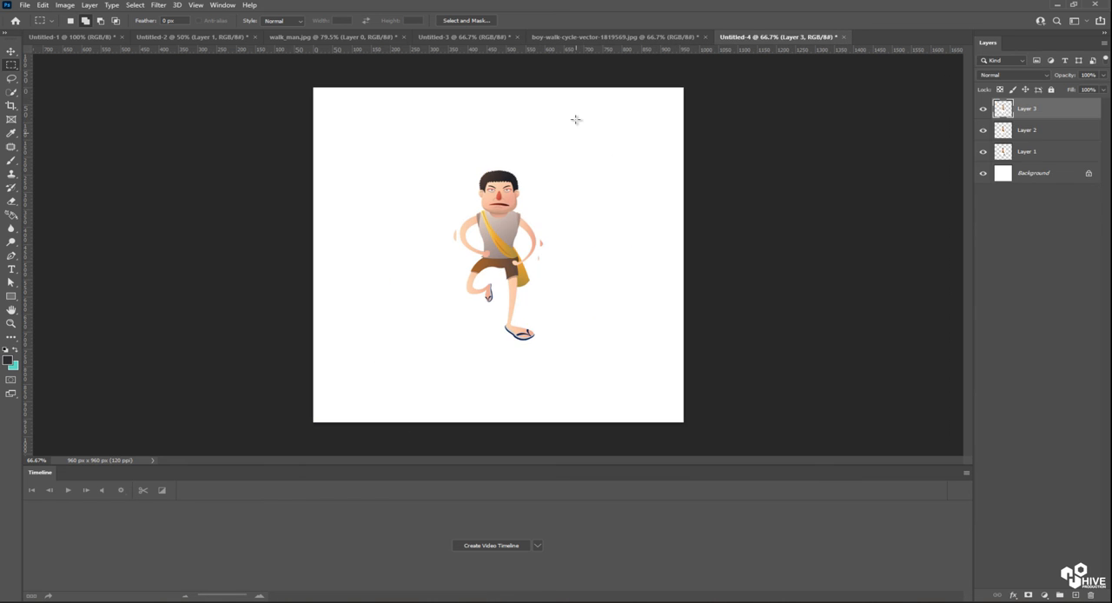
pyautogui.click(608, 37)
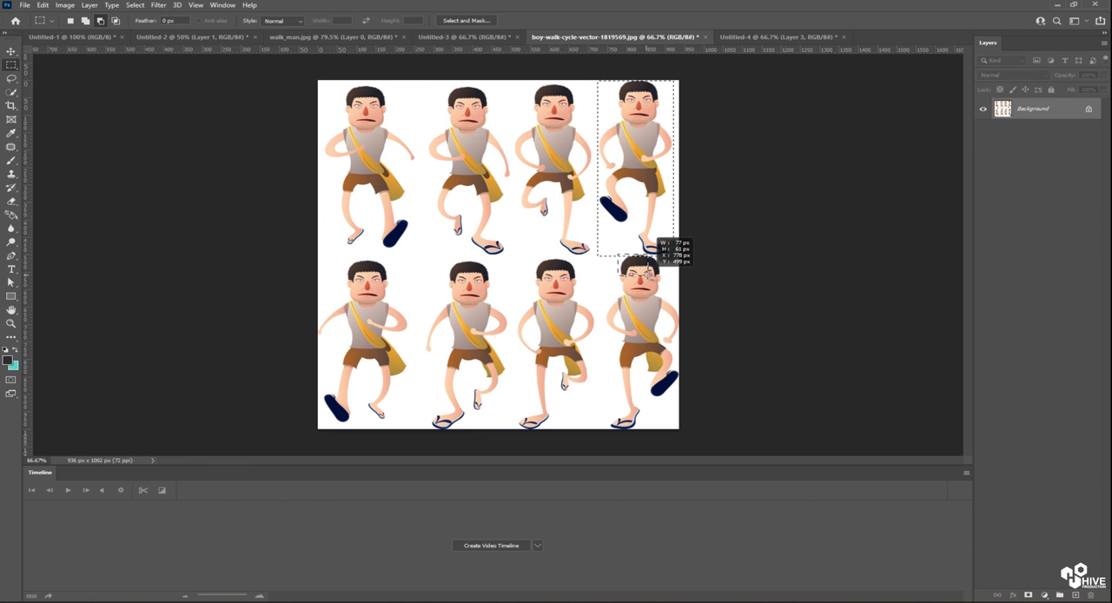
pyautogui.click(778, 36)
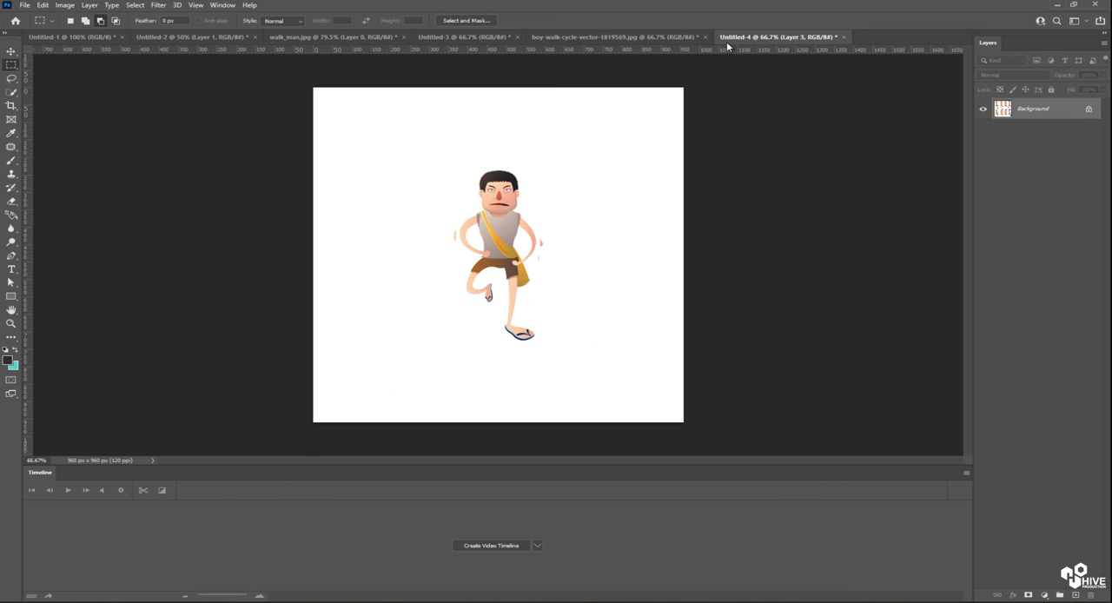
pyautogui.click(590, 37)
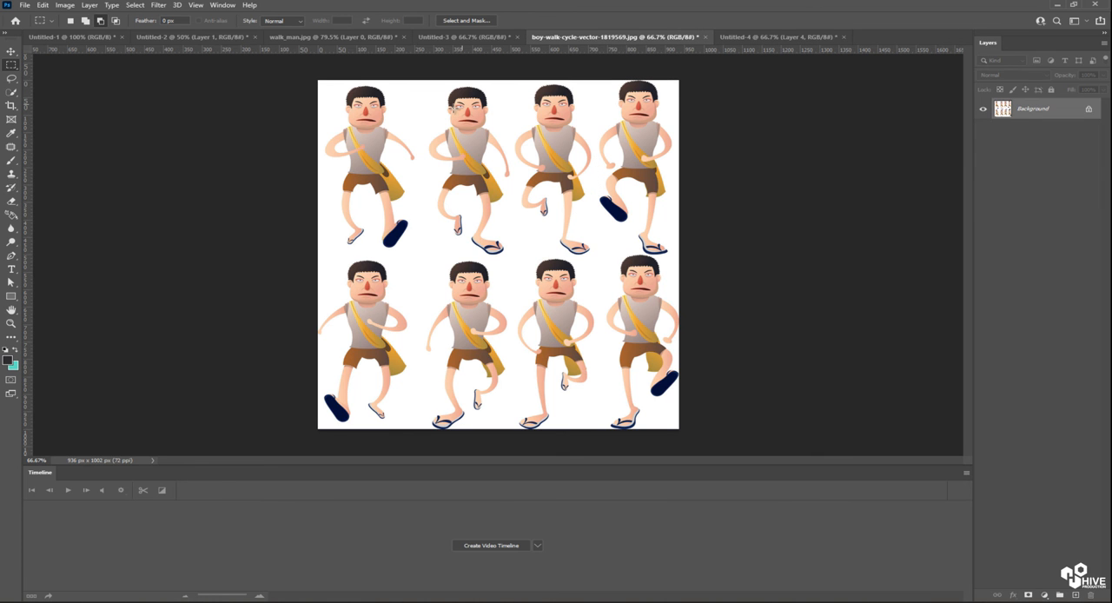
# Copy the next boy poses, including the bottom row's third pose, onto their own layers
pyautogui.moveTo(318, 260); pyautogui.dragTo(408, 423)
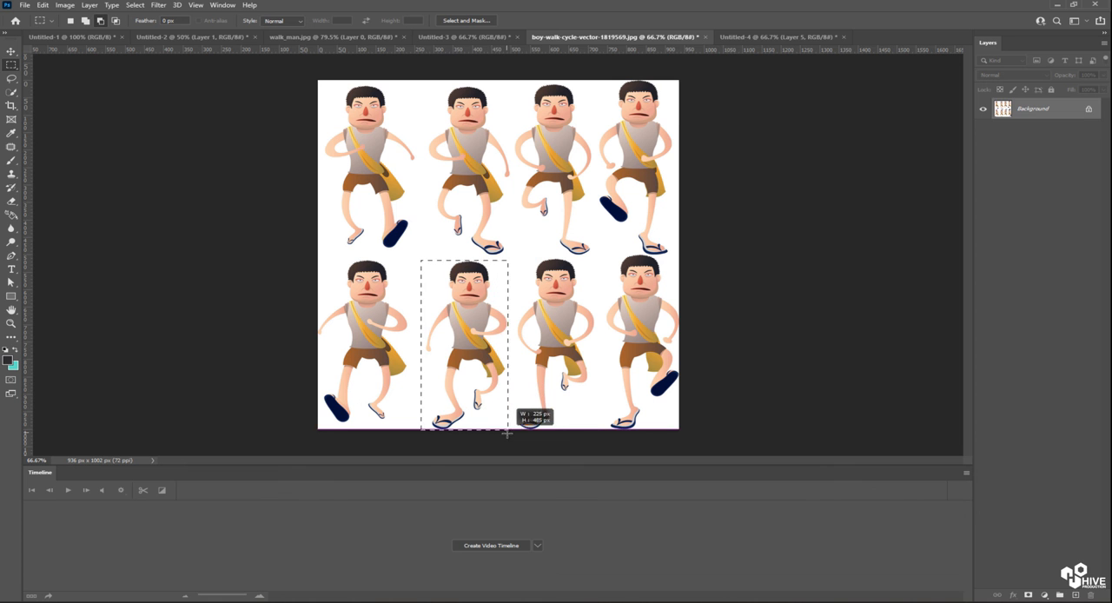
pyautogui.click(778, 36)
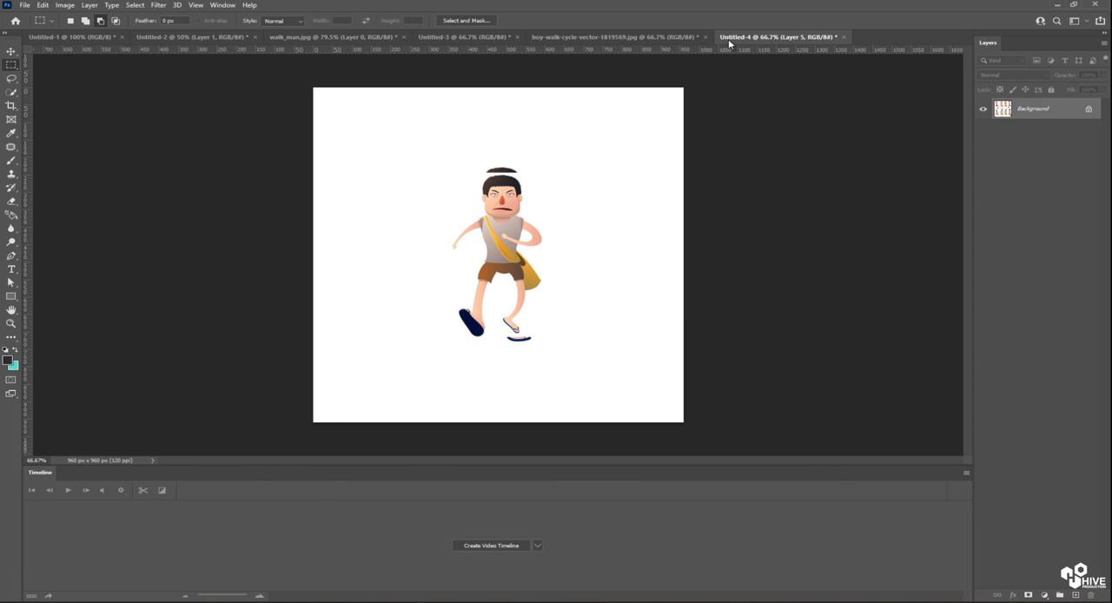
pyautogui.click(590, 36)
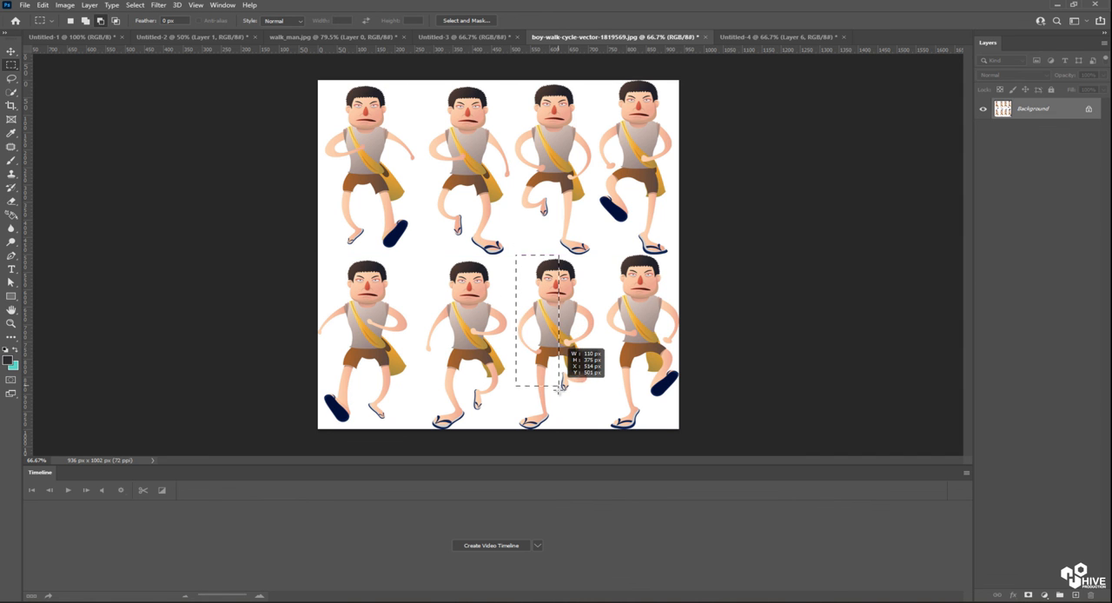
pyautogui.moveTo(559, 385); pyautogui.dragTo(594, 437)
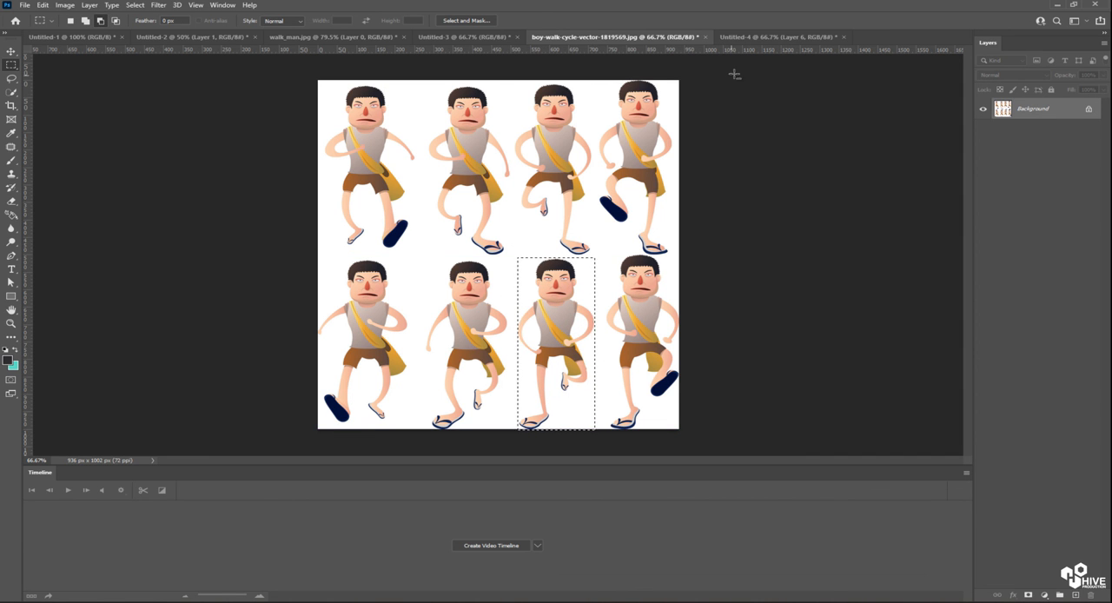
pyautogui.click(779, 37)
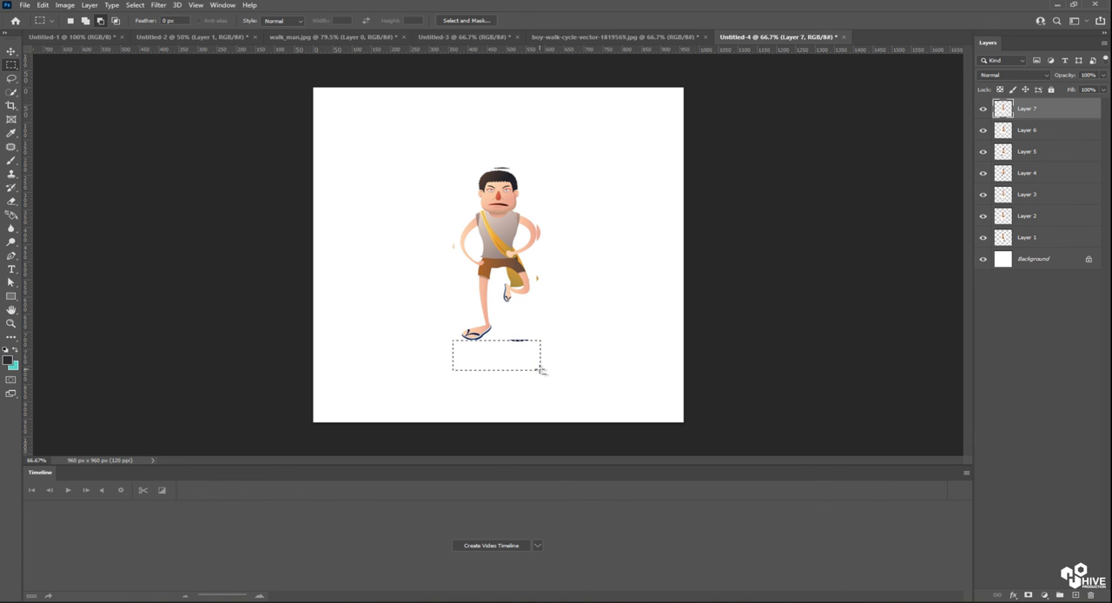
# Copy the bottom-right boy pose from the sprite sheet into Untitled-4 as the eighth layer
pyautogui.click(611, 37)
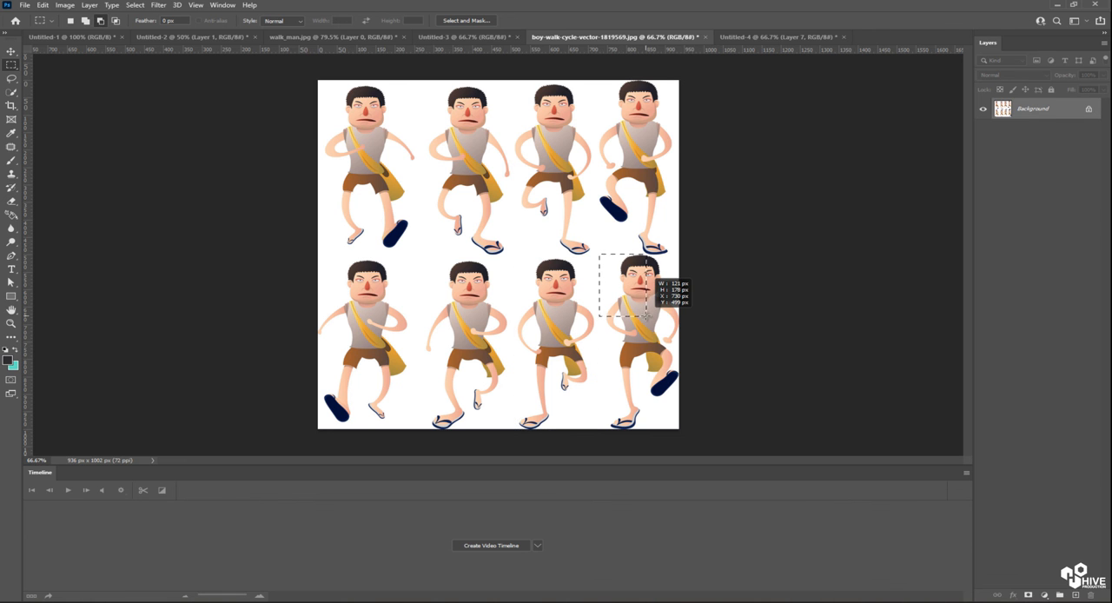
pyautogui.moveTo(646, 316); pyautogui.dragTo(674, 403)
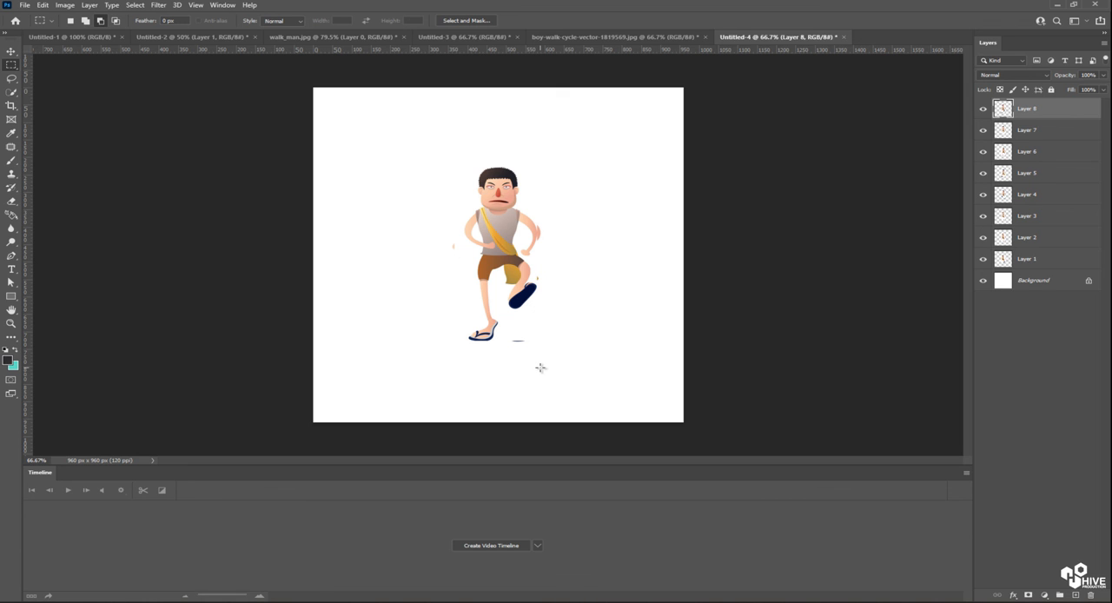
pyautogui.moveTo(1005, 201)
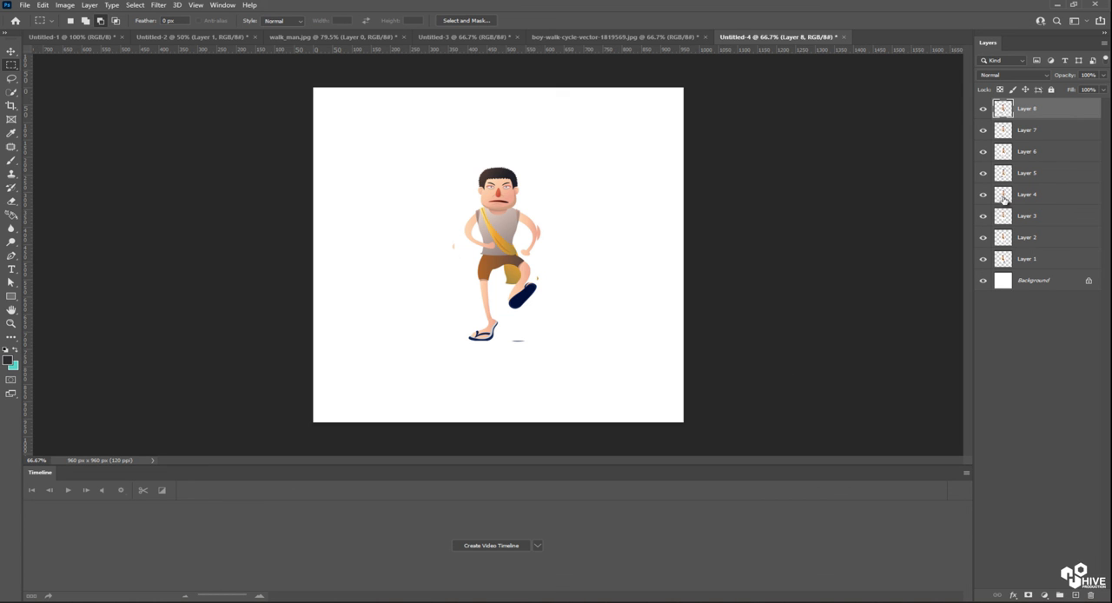
pyautogui.moveTo(466, 545)
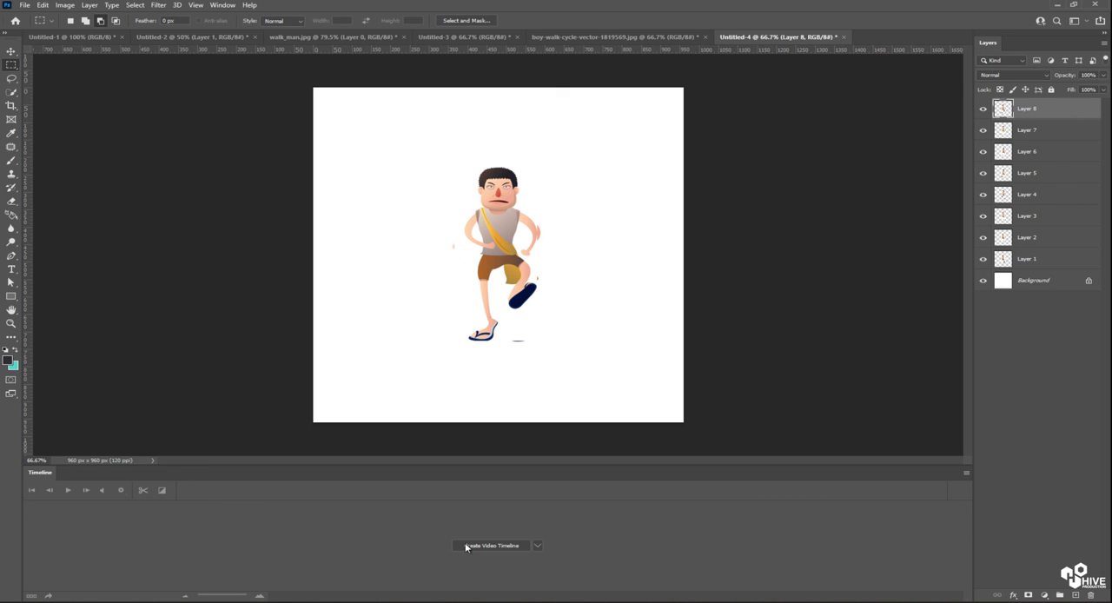
# Create a frame animation with 0.1-second delay and make eight frames from the boy's layers
pyautogui.click(494, 546)
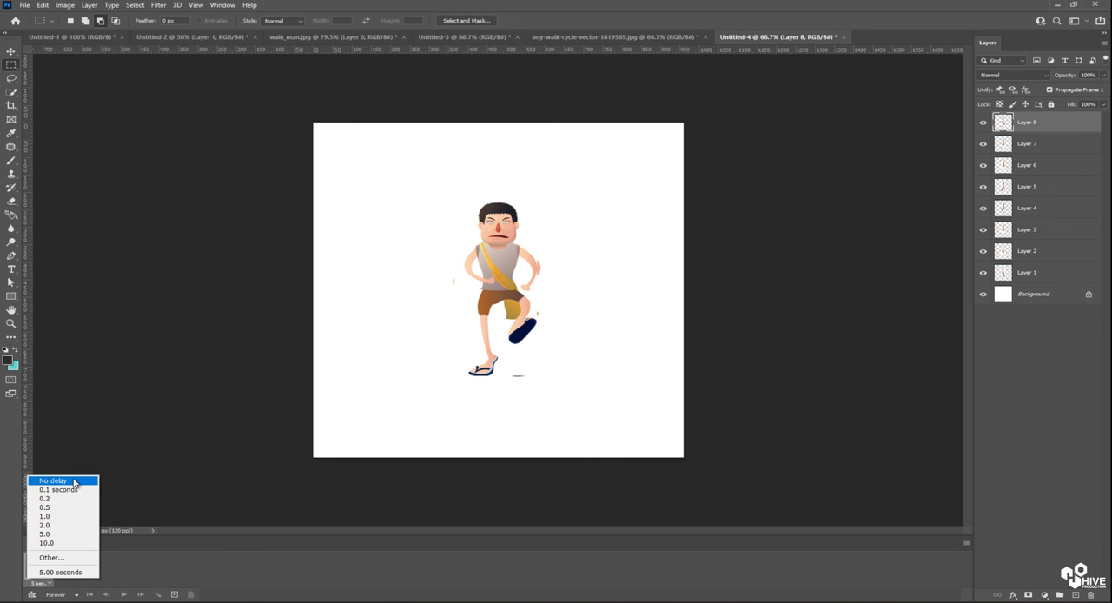
pyautogui.click(52, 480)
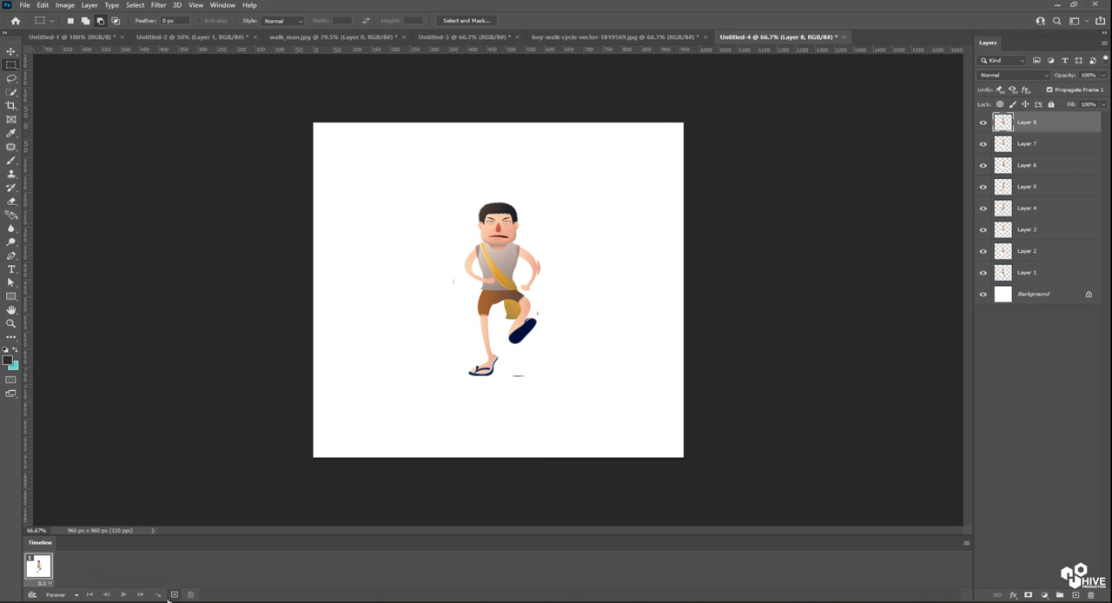
pyautogui.click(174, 594)
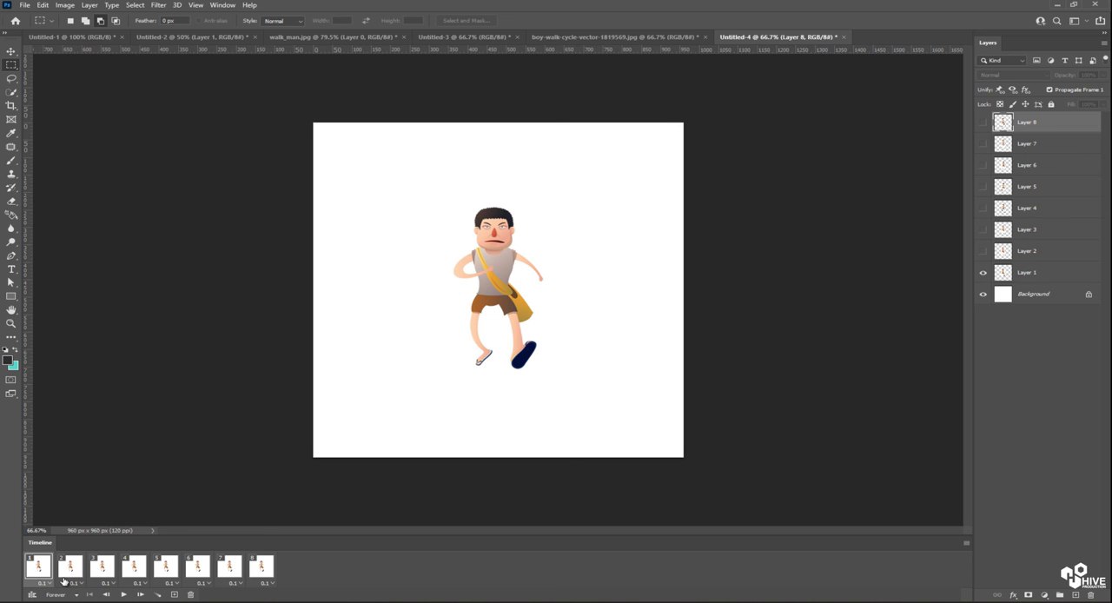
pyautogui.click(69, 567)
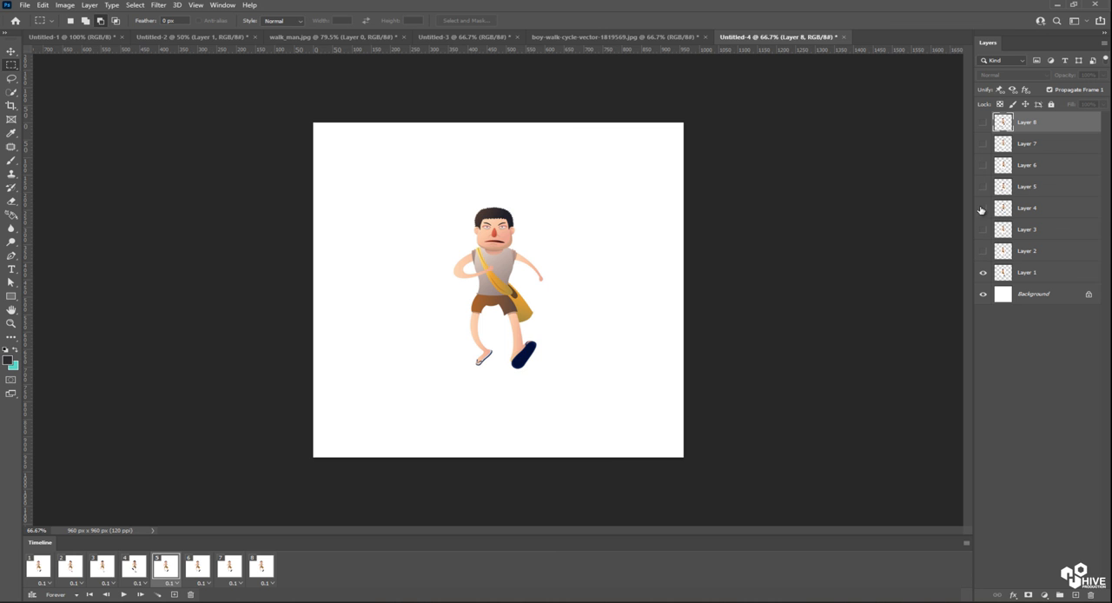
# Fix the last frame so only the eighth pose layer is visible
pyautogui.click(984, 186)
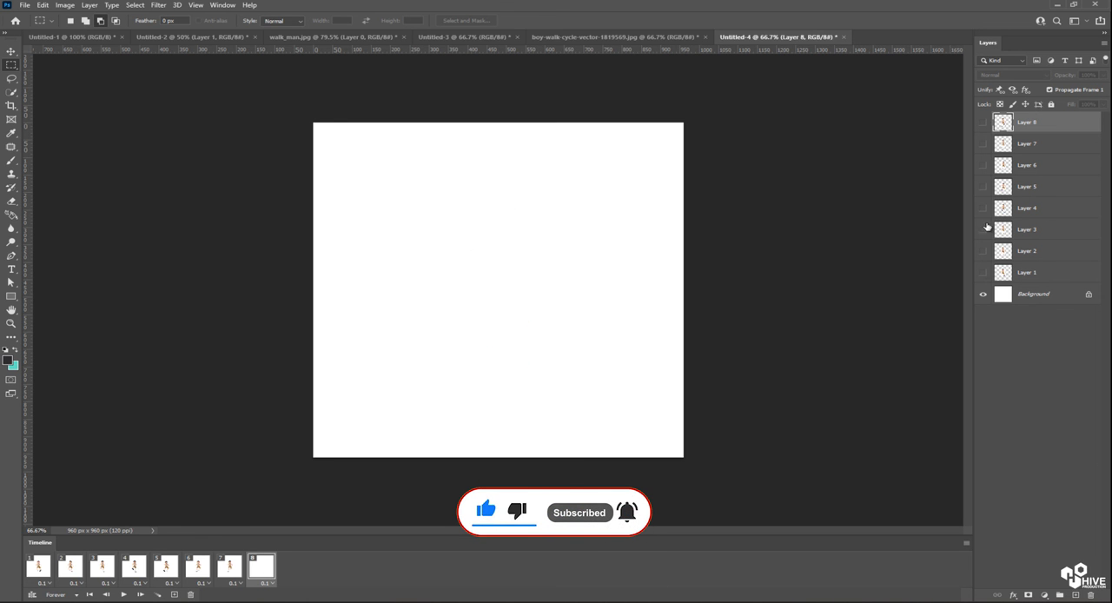
pyautogui.click(983, 122)
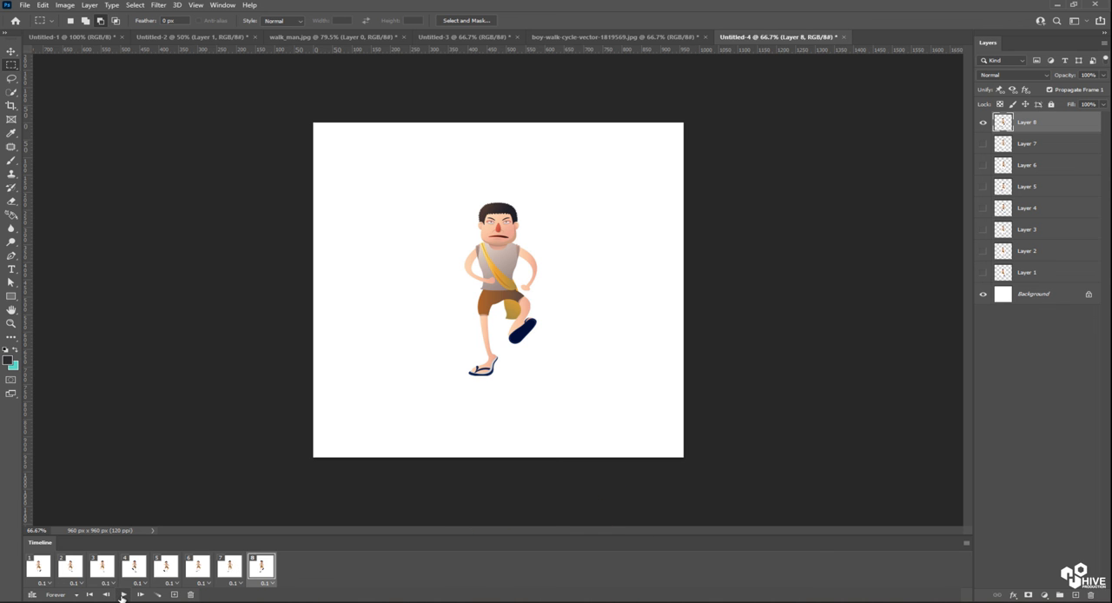
# Play back the boy's eight-frame walk loop and stop it
pyautogui.click(121, 594)
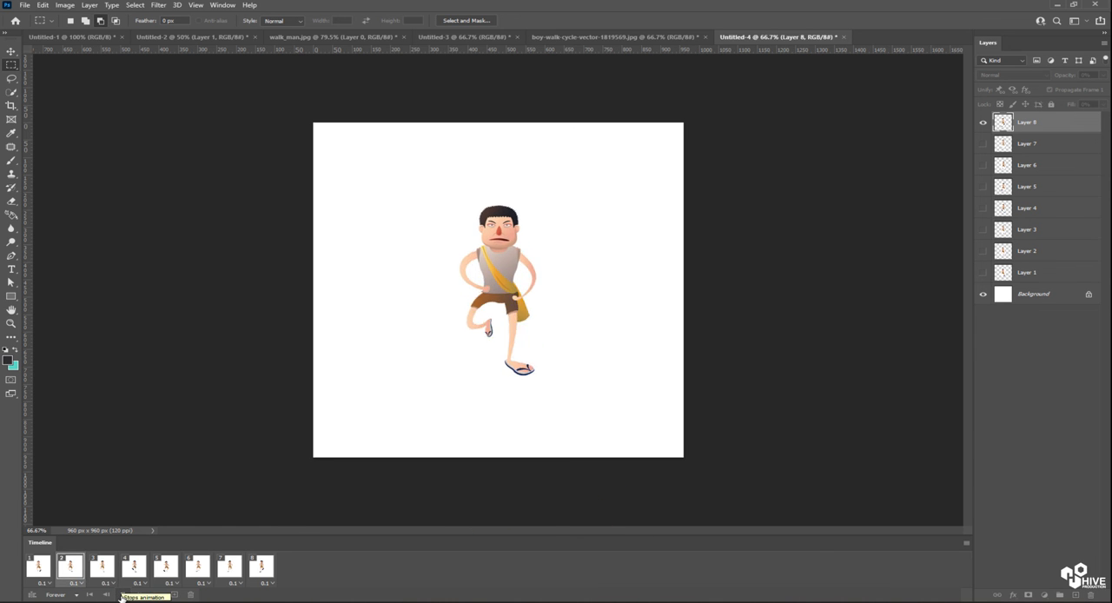
pyautogui.click(229, 566)
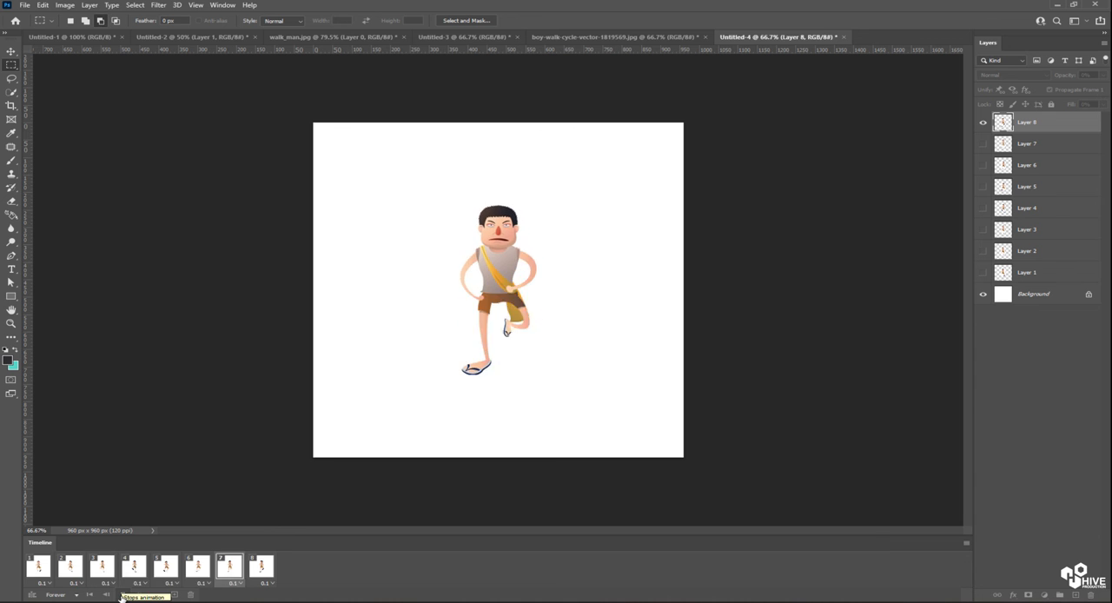
pyautogui.click(132, 566)
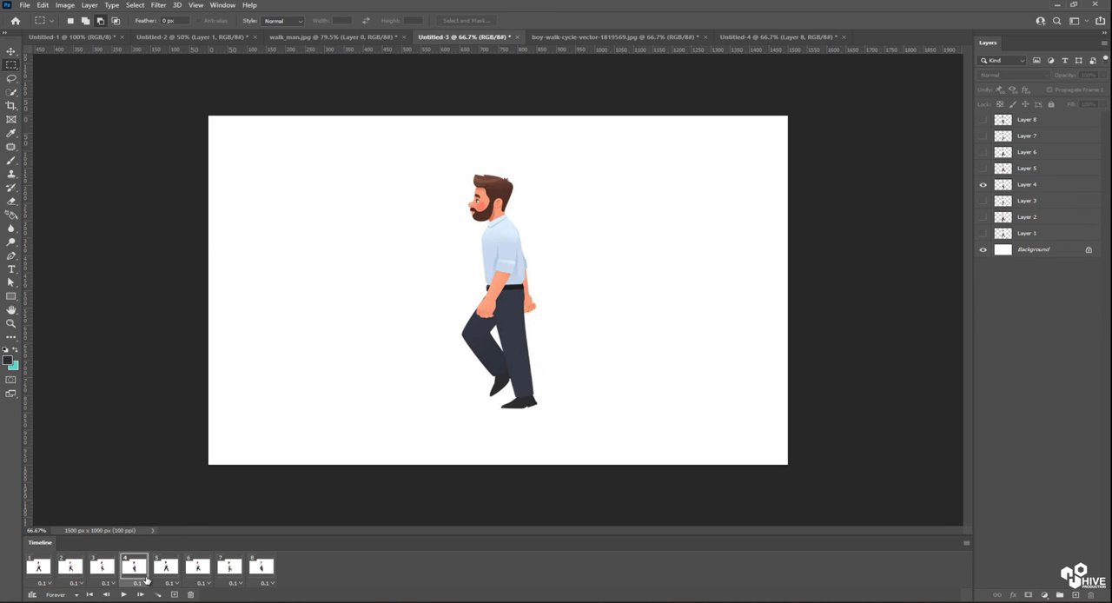
# Play back the man's side-view walk animation in Untitled-3 and stop it
pyautogui.click(123, 594)
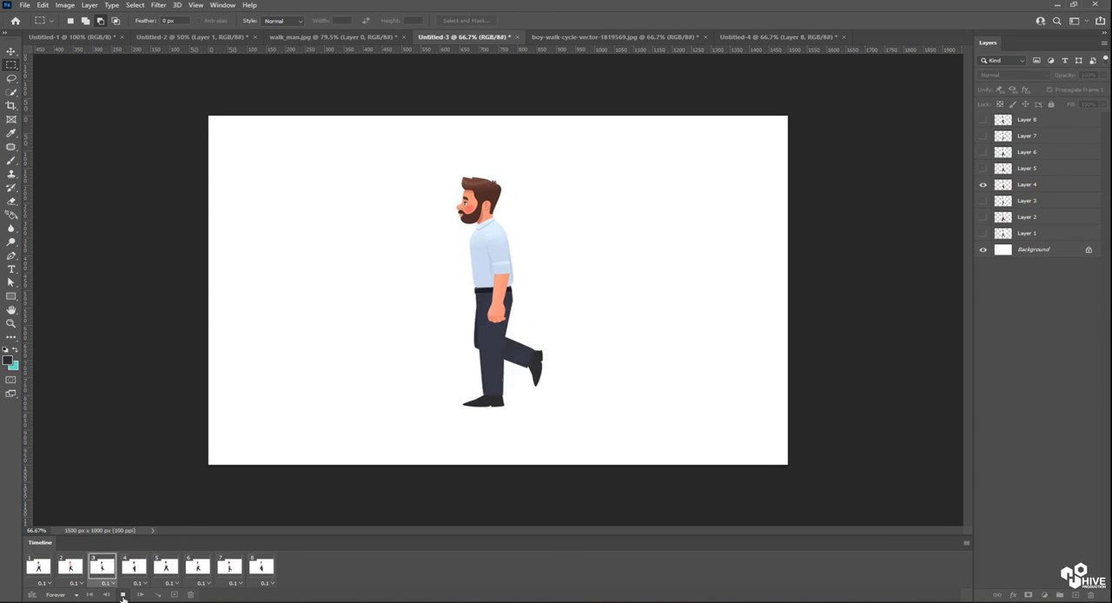
pyautogui.click(122, 594)
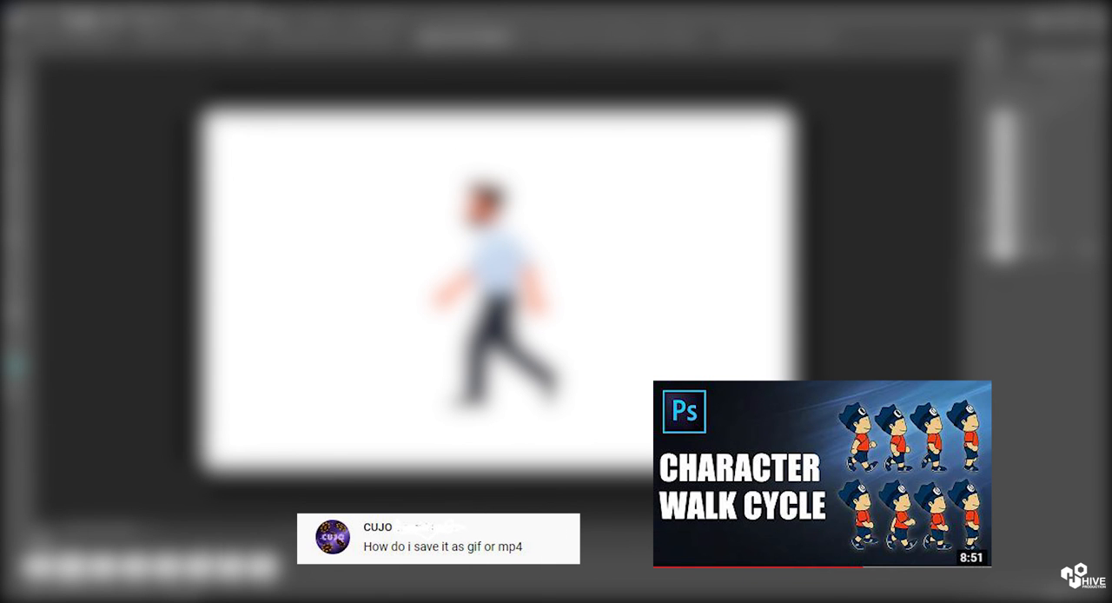
# Bring the man's animation into Save for Web (Legacy) as a GIF with 32 colours
pyautogui.click(26, 6)
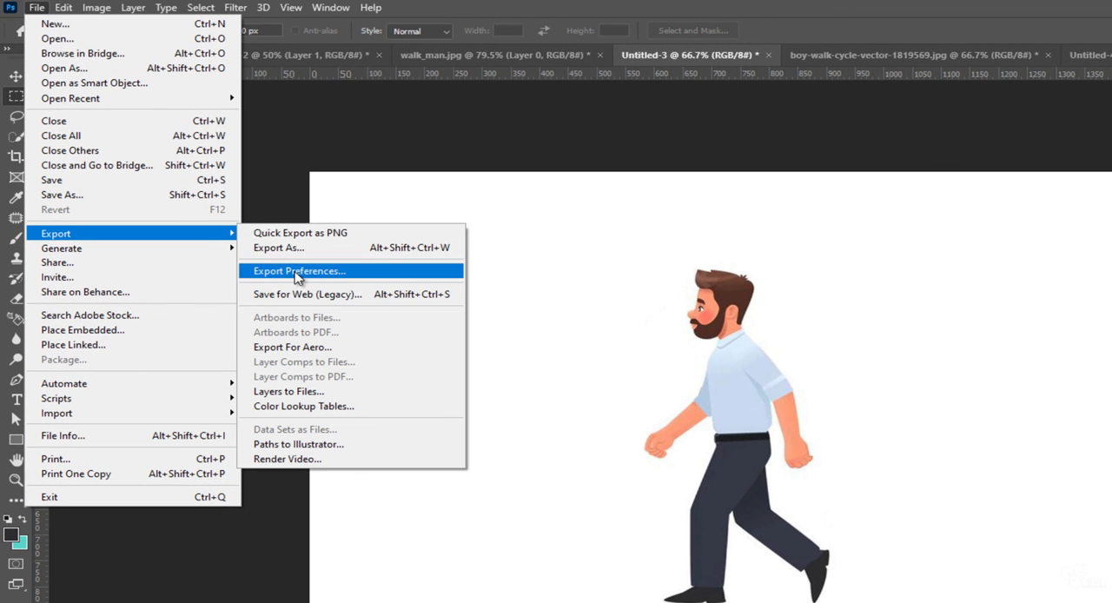
pyautogui.click(306, 293)
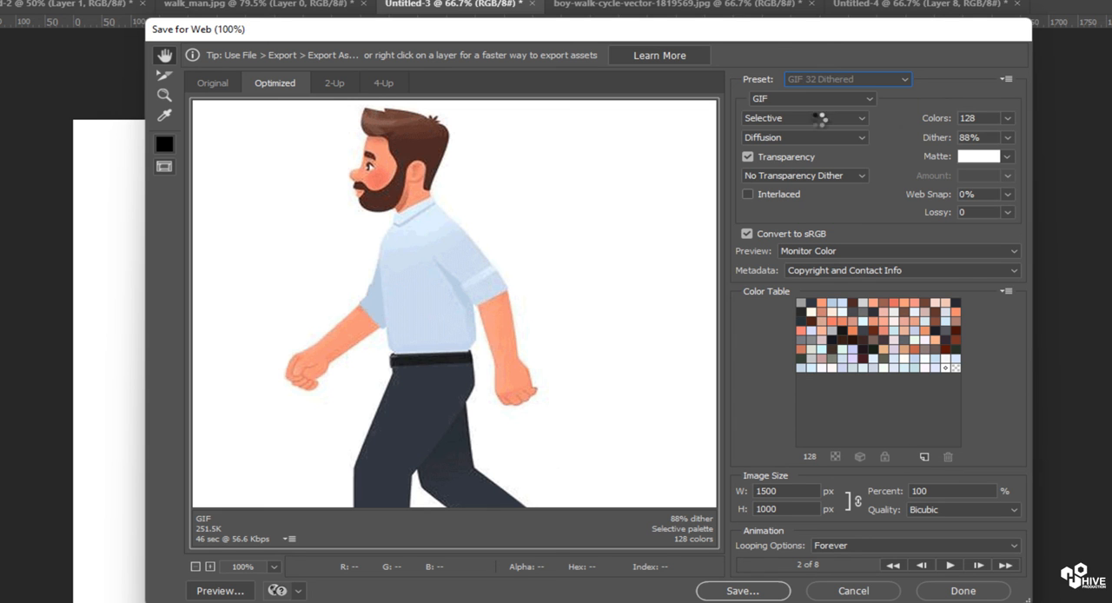
pyautogui.click(813, 97)
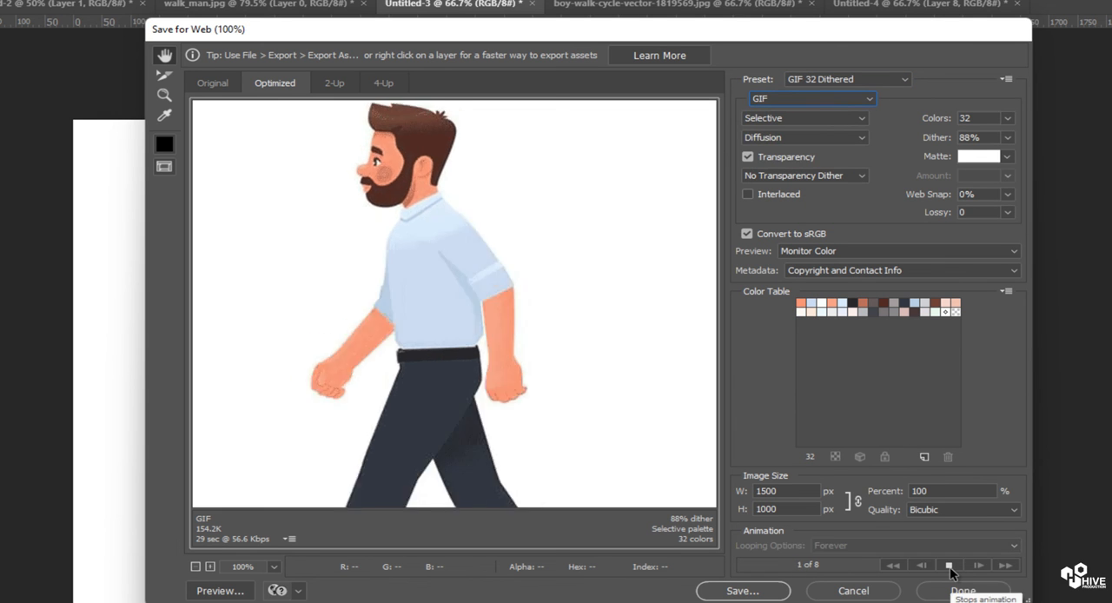
pyautogui.click(954, 566)
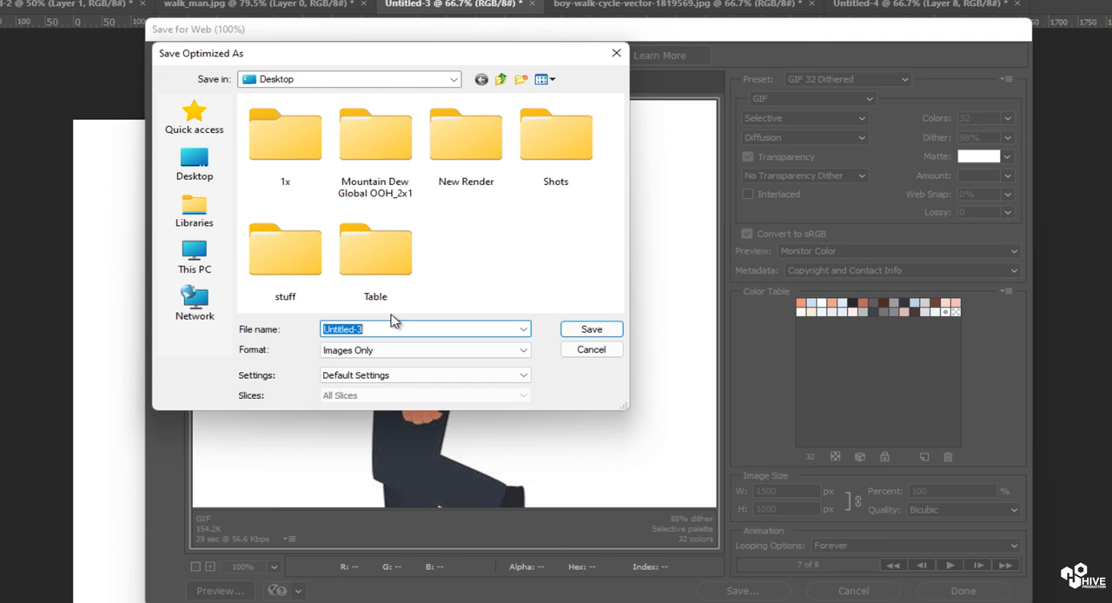
# Save the GIF to the desktop with the file name 'walk'
pyautogui.write('walk')
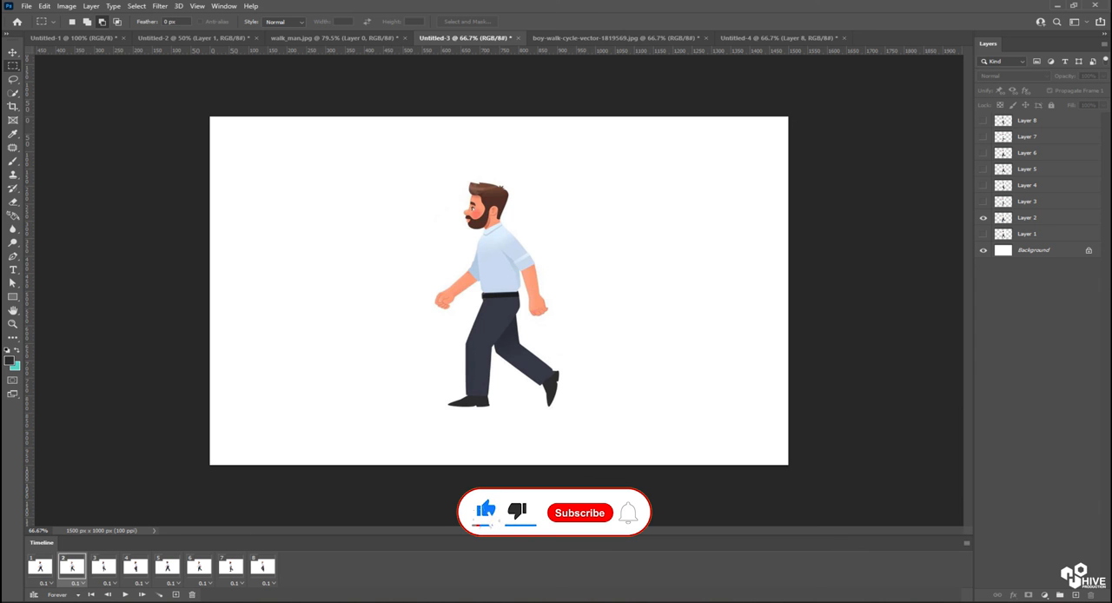
pyautogui.click(580, 513)
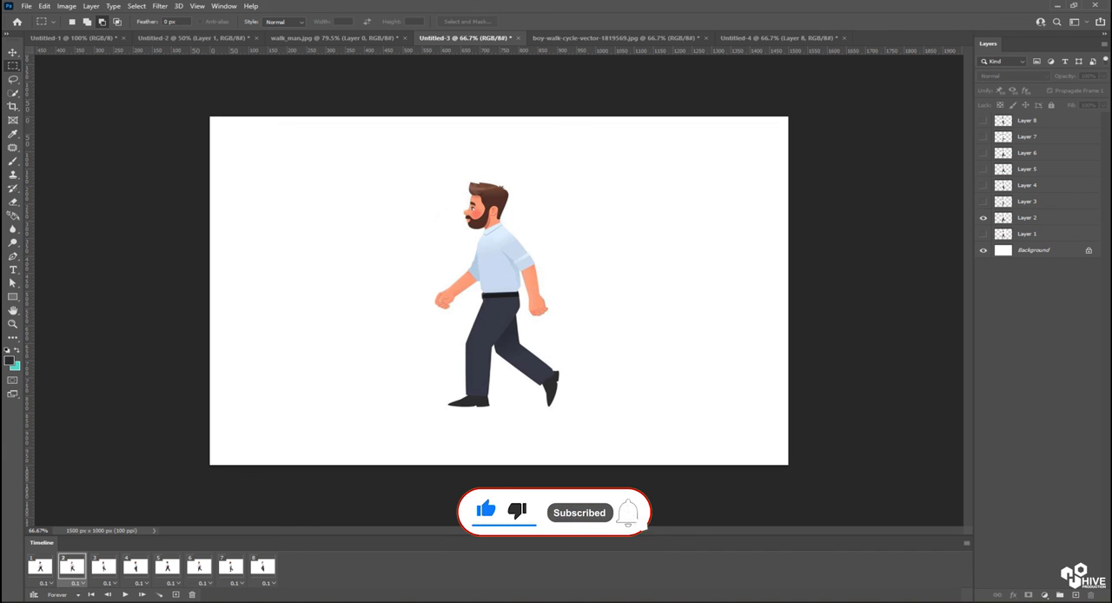
pyautogui.click(627, 511)
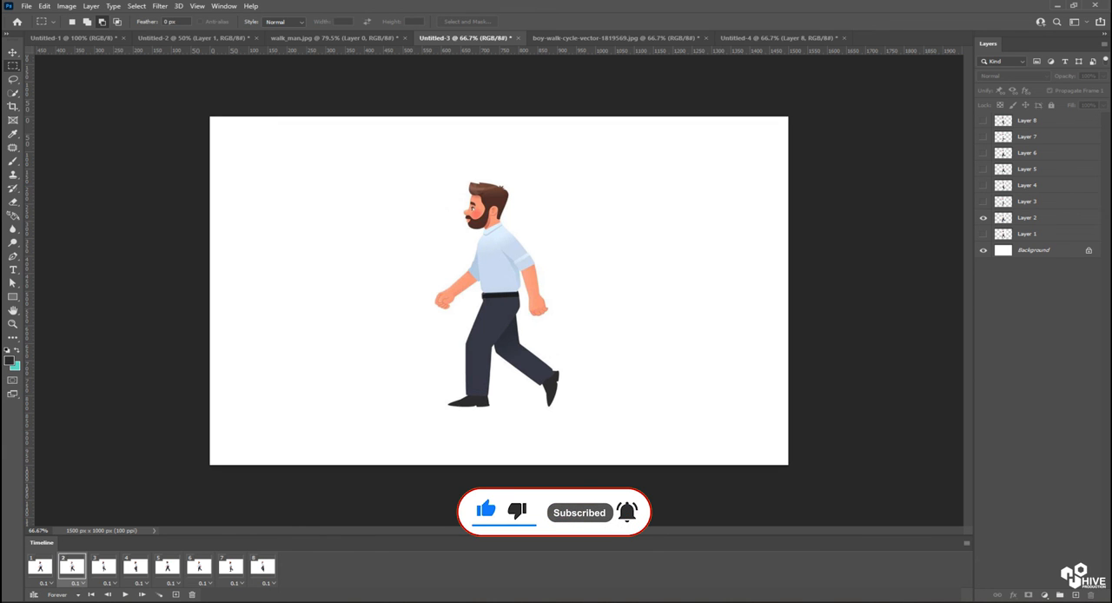